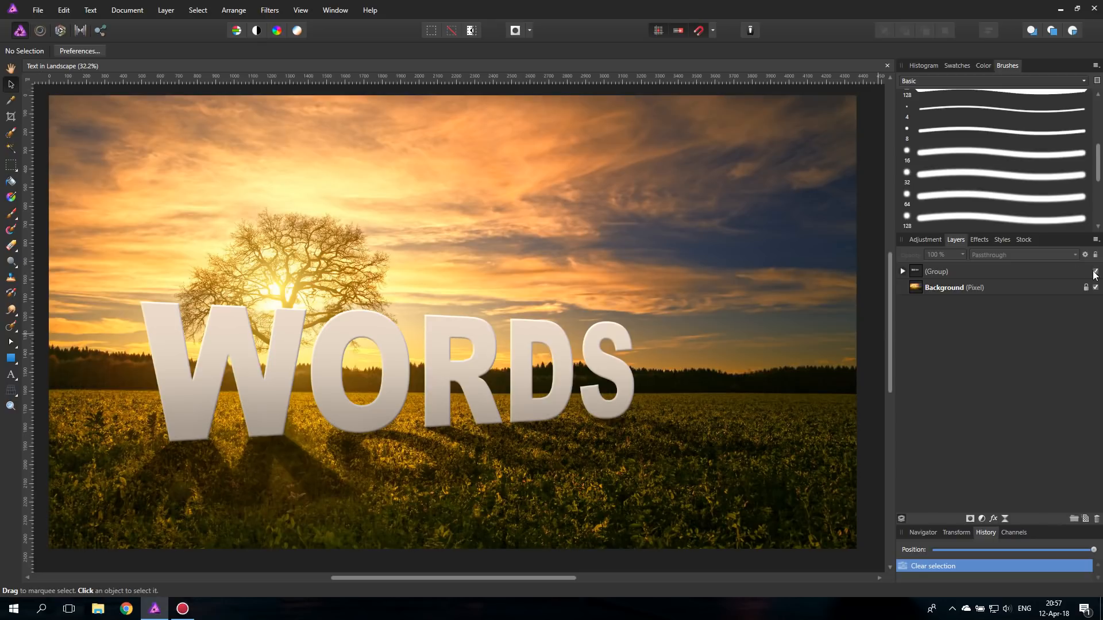
Step: Hide the finished WORDS (Group) layer, then delete it, leaving only the sunset photo
click(1094, 272)
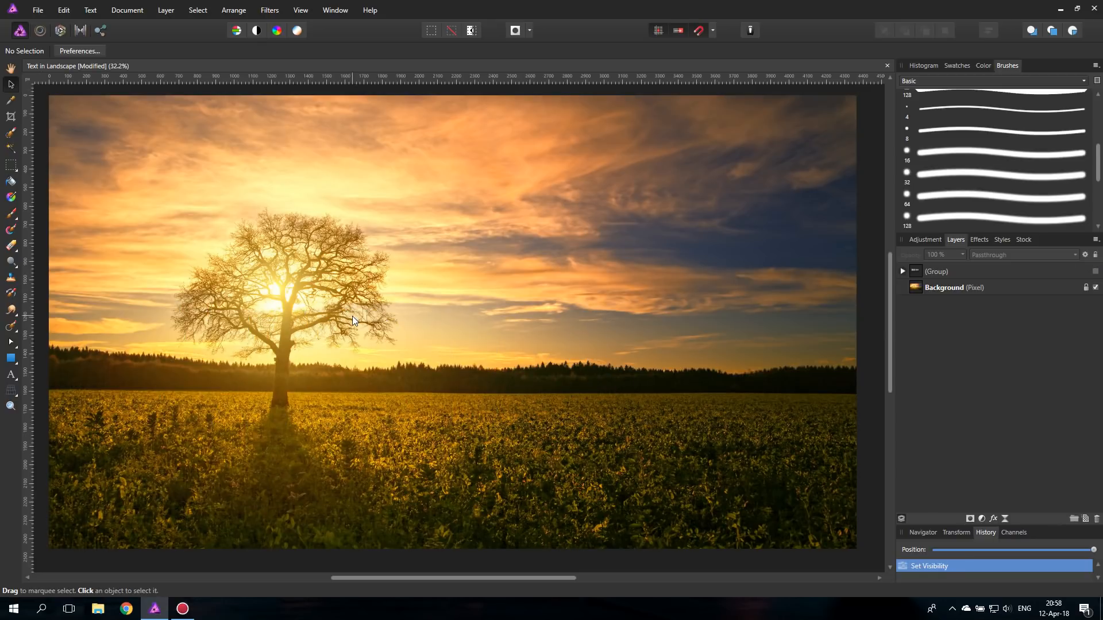
mouse_move(284, 312)
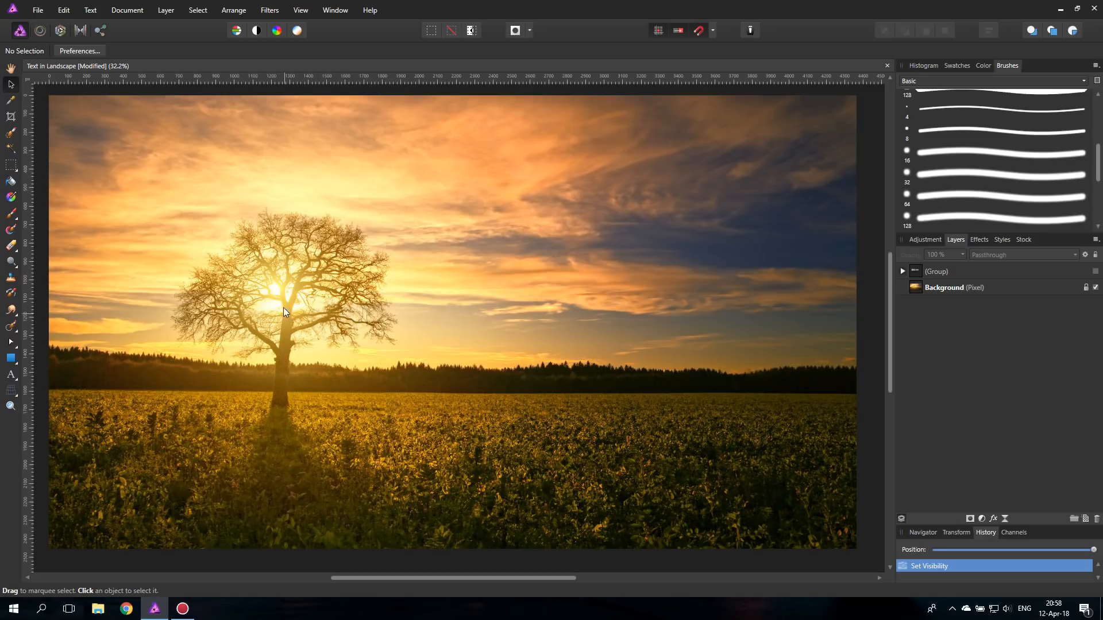
mouse_move(285, 303)
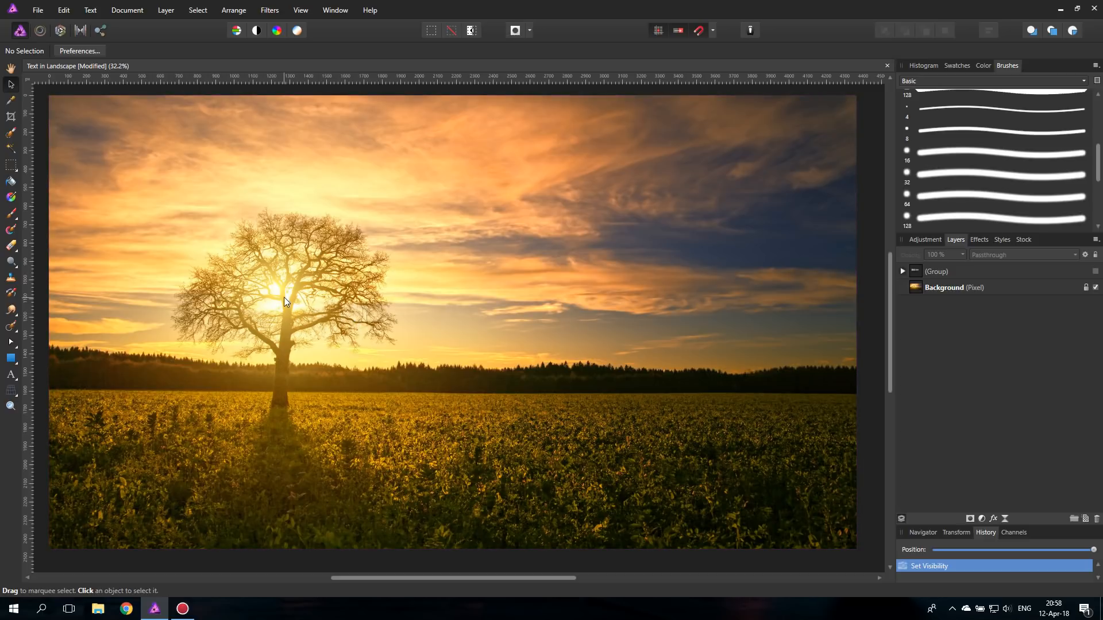
mouse_move(425, 475)
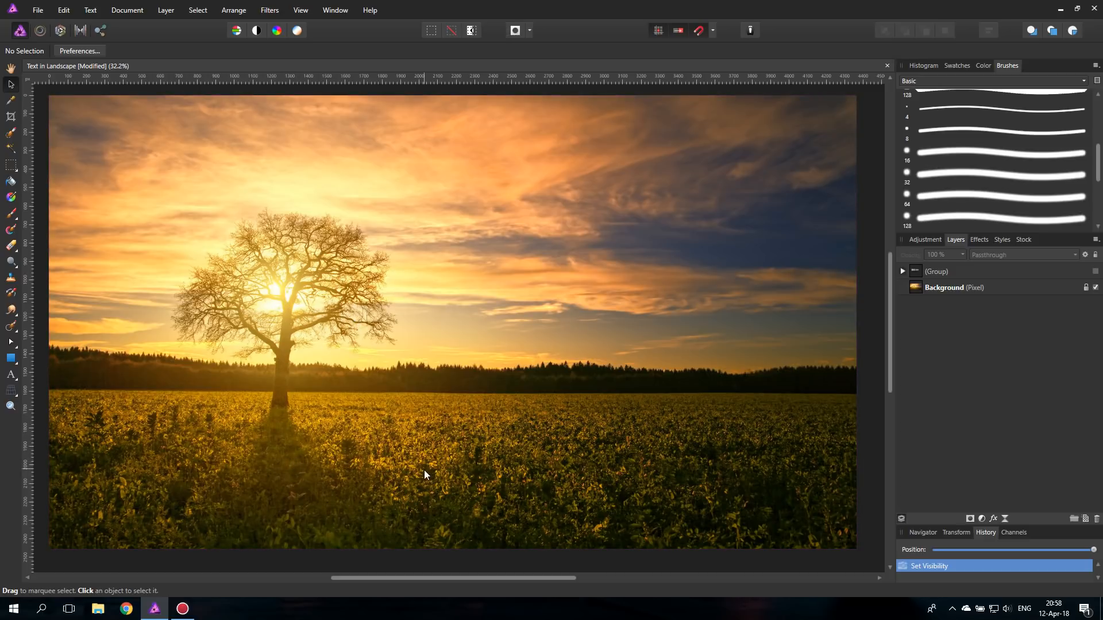
mouse_move(296, 449)
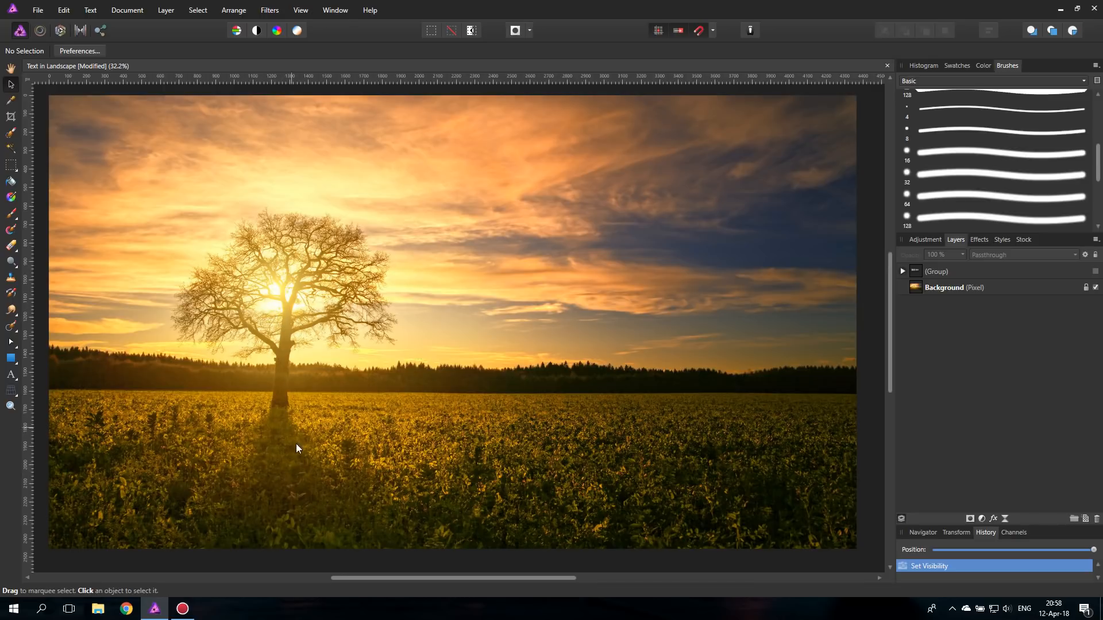
mouse_move(331, 344)
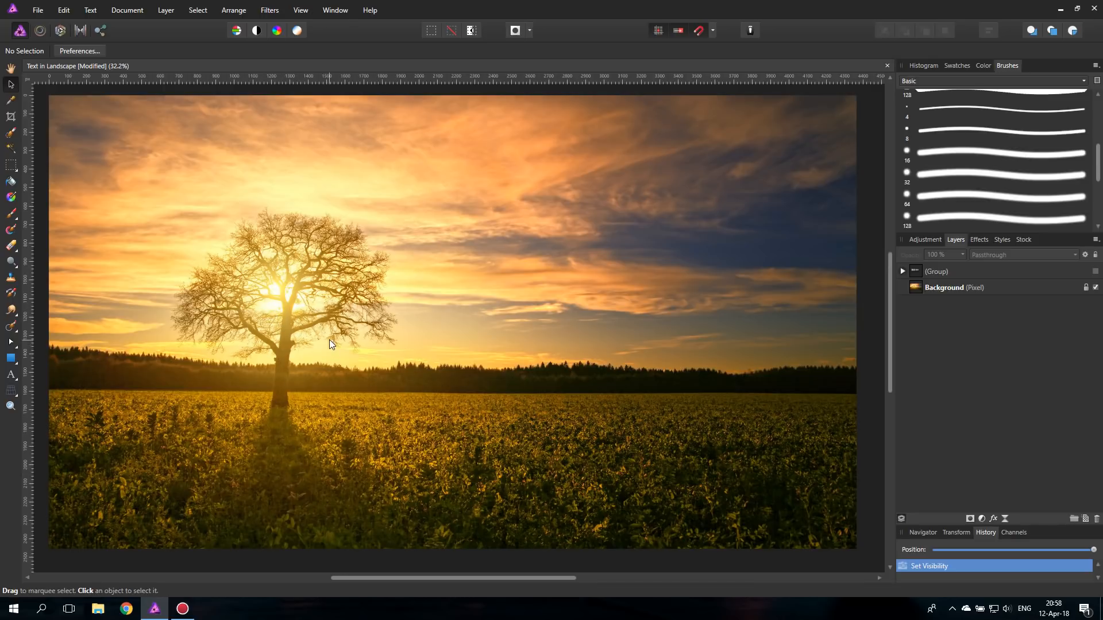
mouse_move(291, 360)
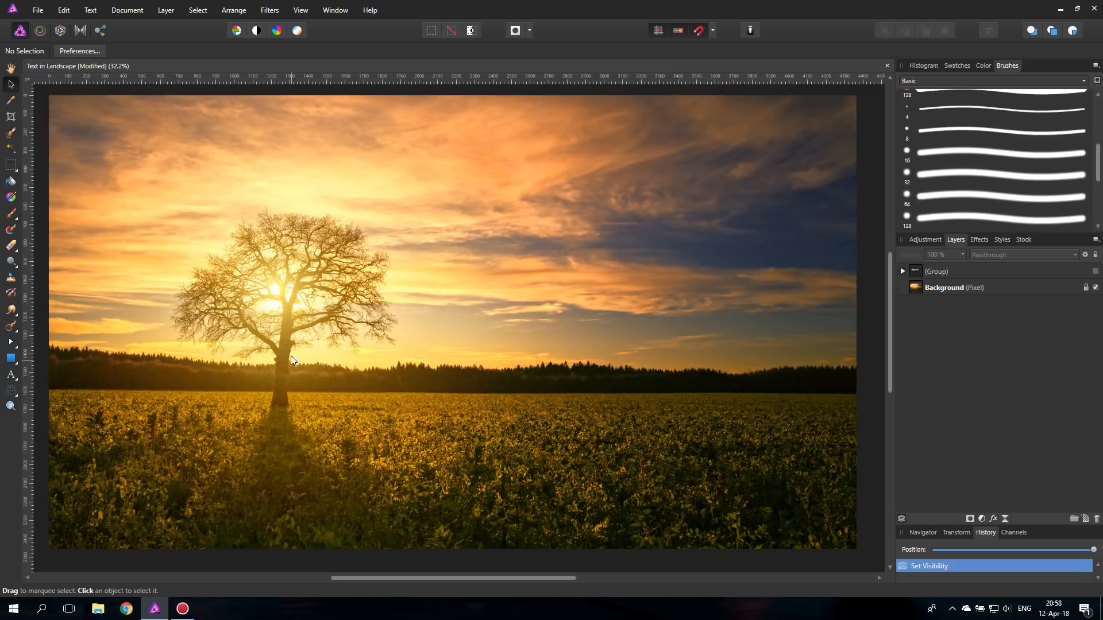
mouse_move(264, 530)
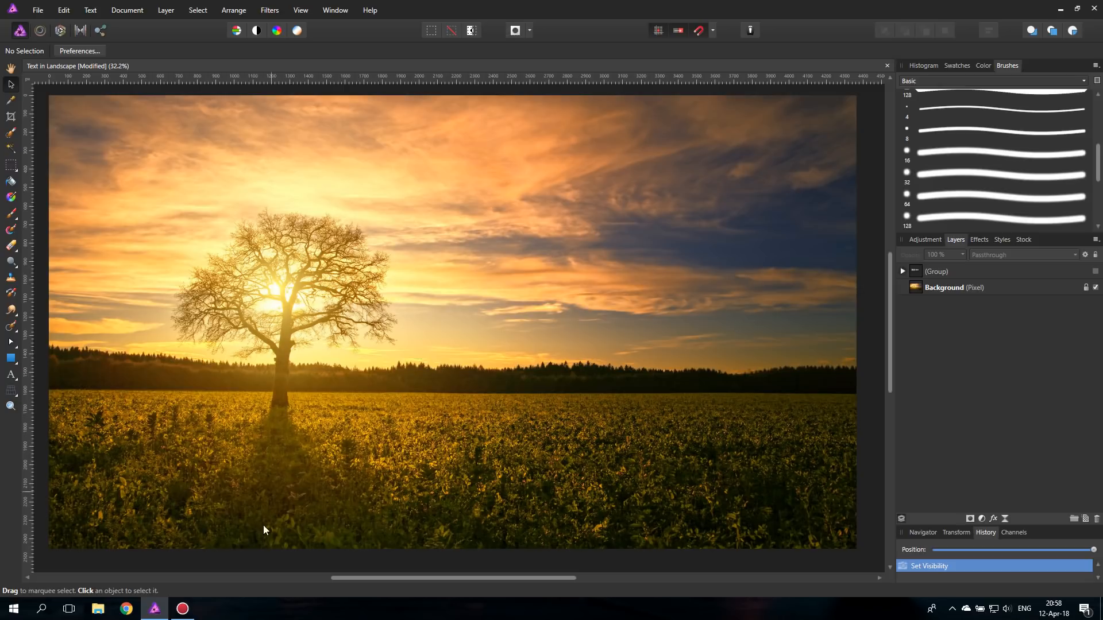
mouse_move(297, 427)
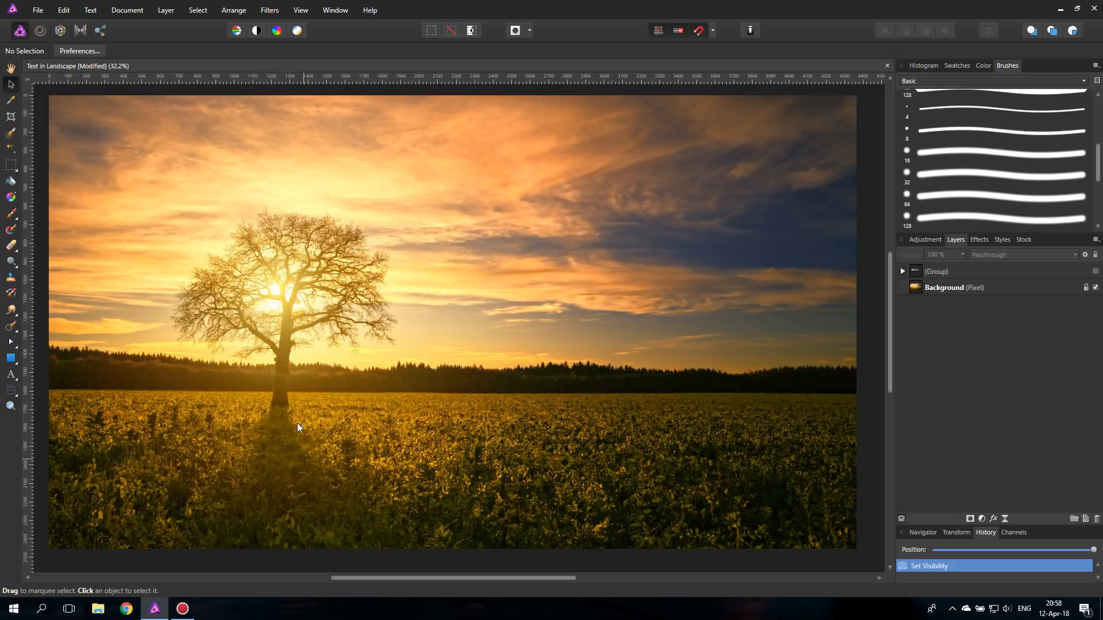
mouse_move(294, 409)
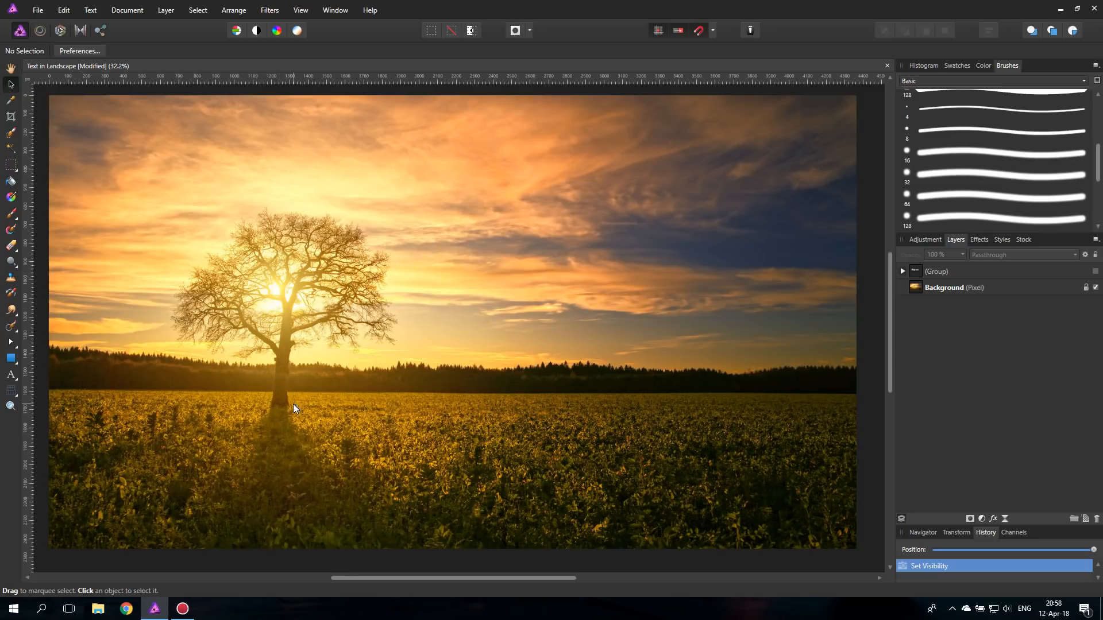
click(937, 272)
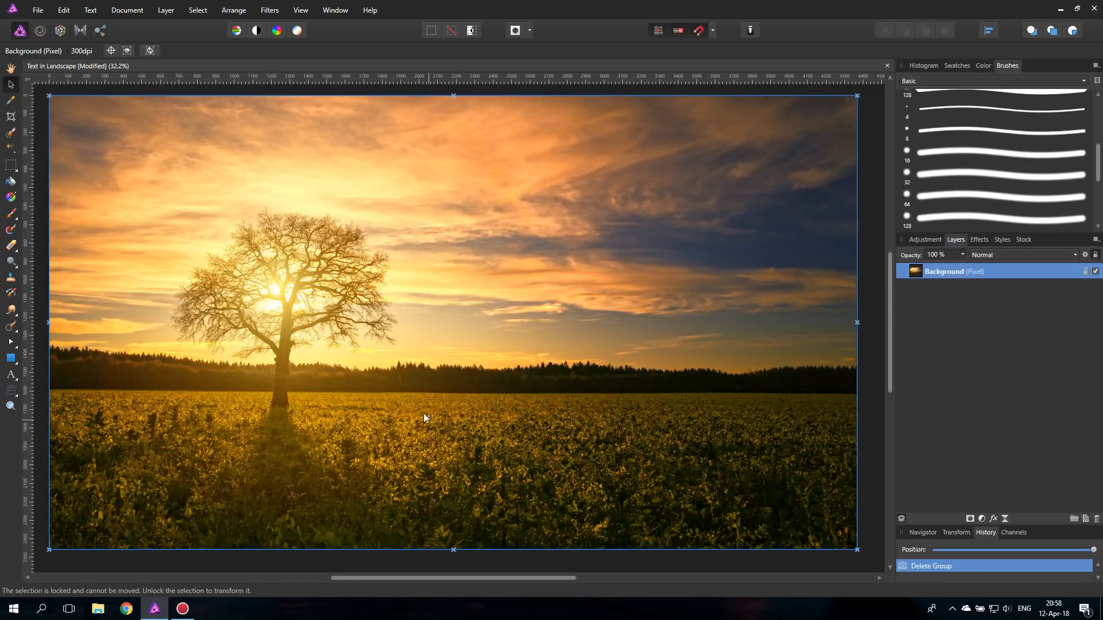
Step: Type white WORDS artistic text across the field and duplicate its layer
click(10, 376)
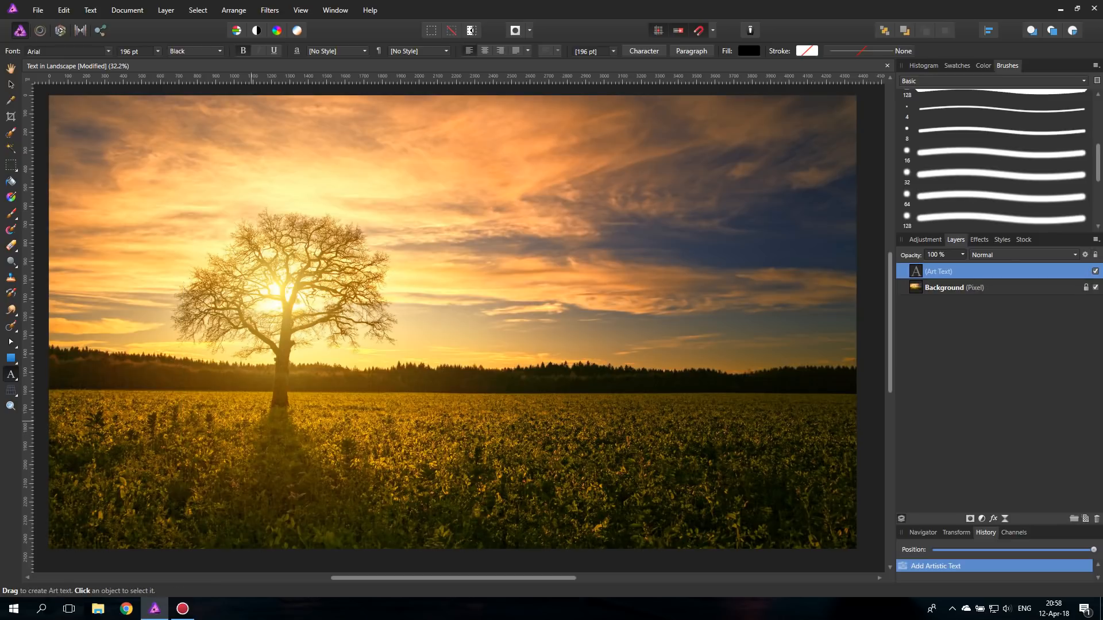
text(WORDS)
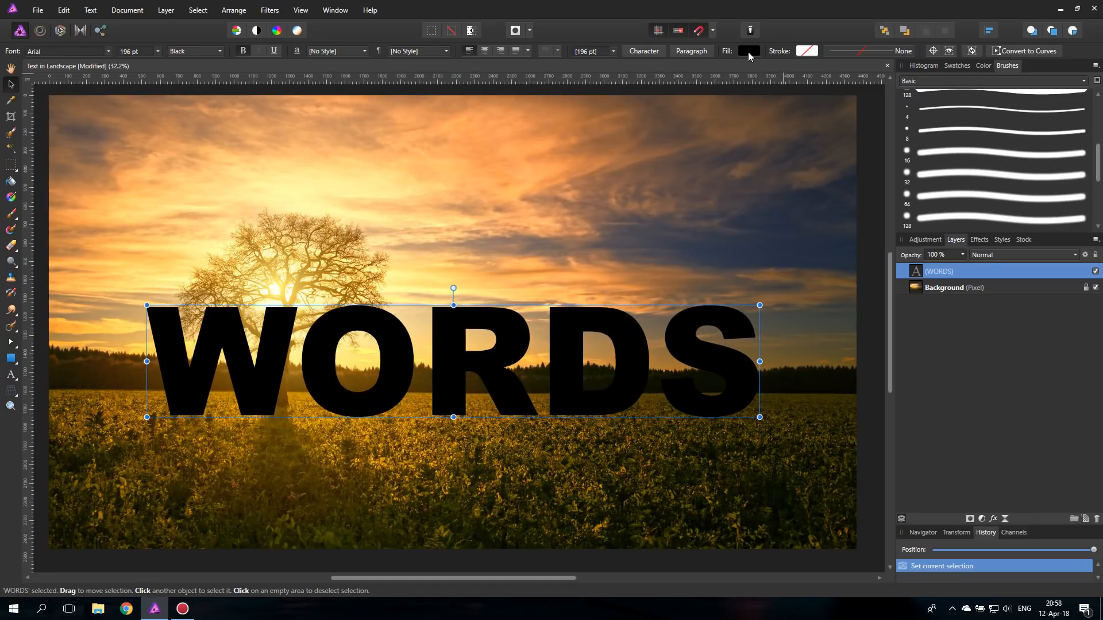
click(748, 51)
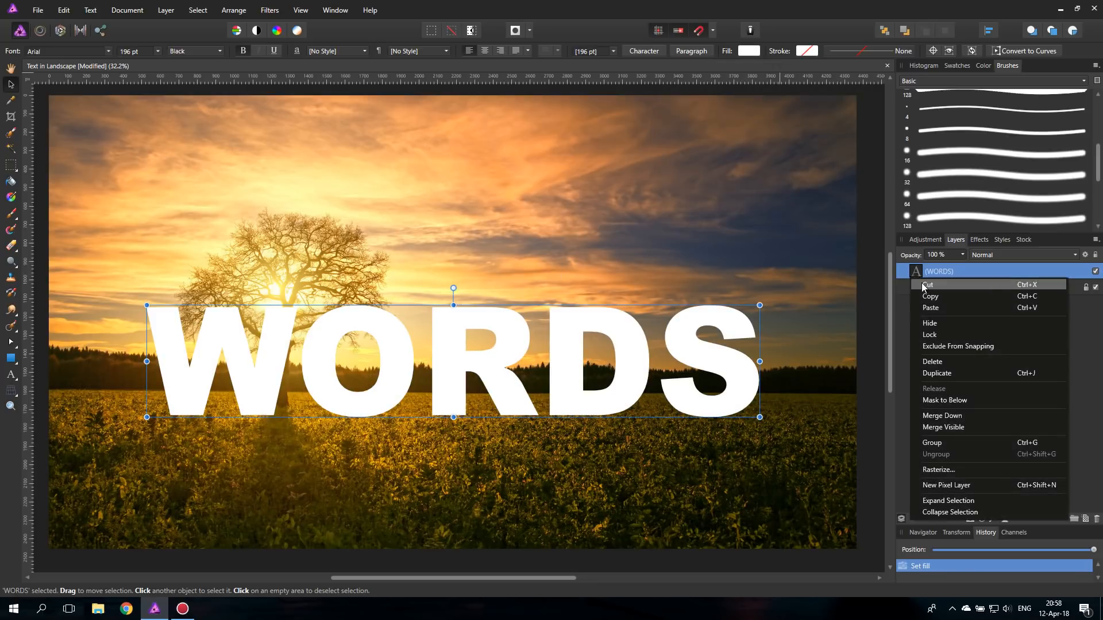
click(937, 373)
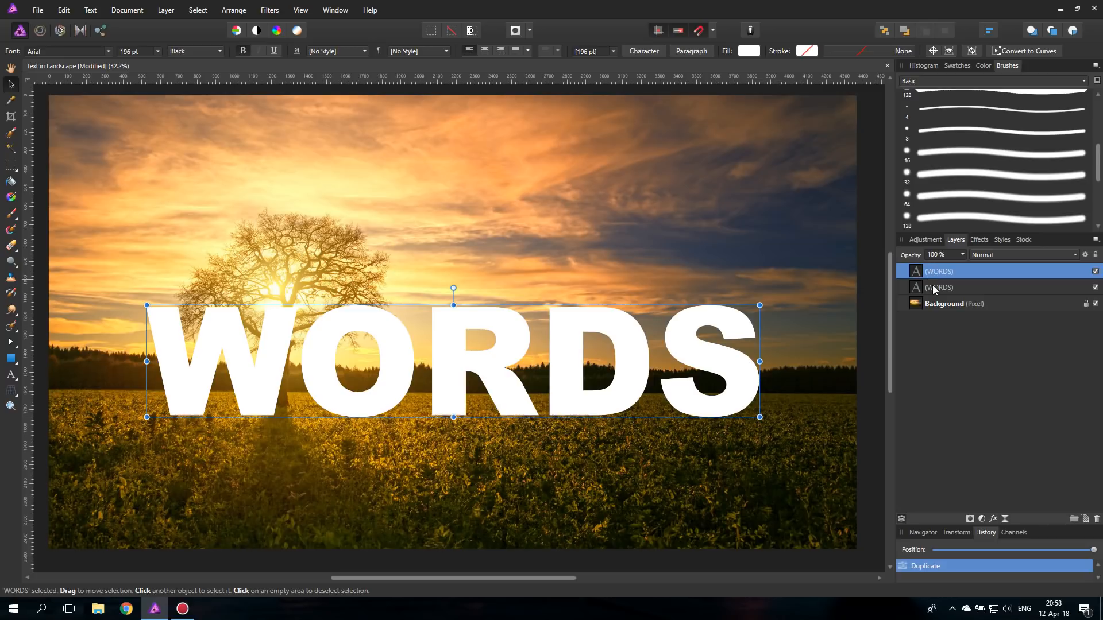
Step: Make the top copy black and name it Shadow, name the lower Text, hide Shadow
click(748, 51)
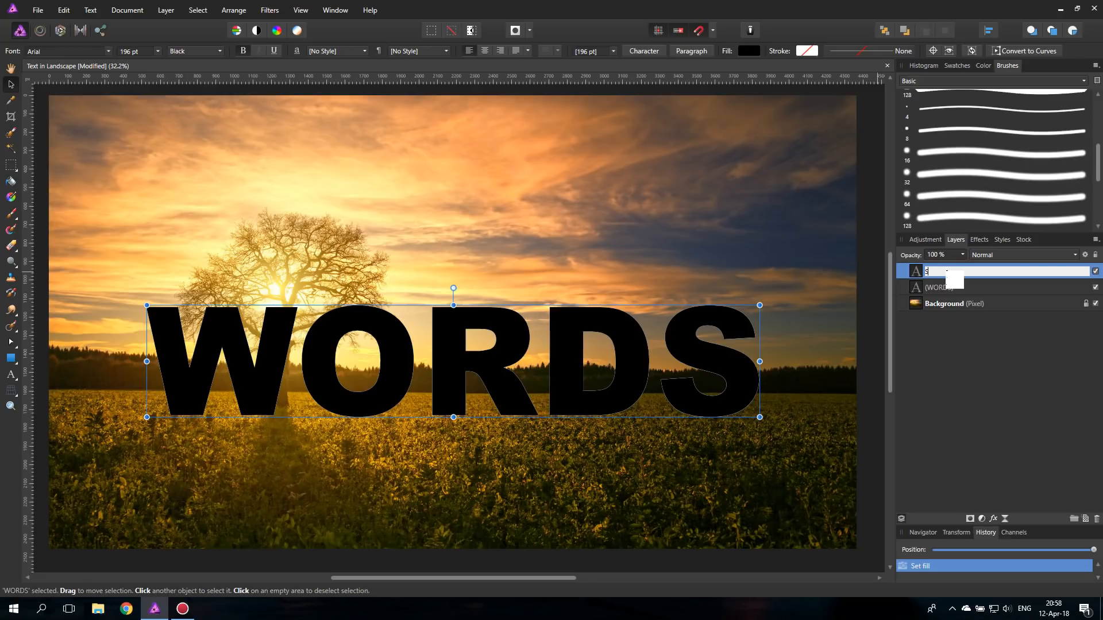
text(Shadow)
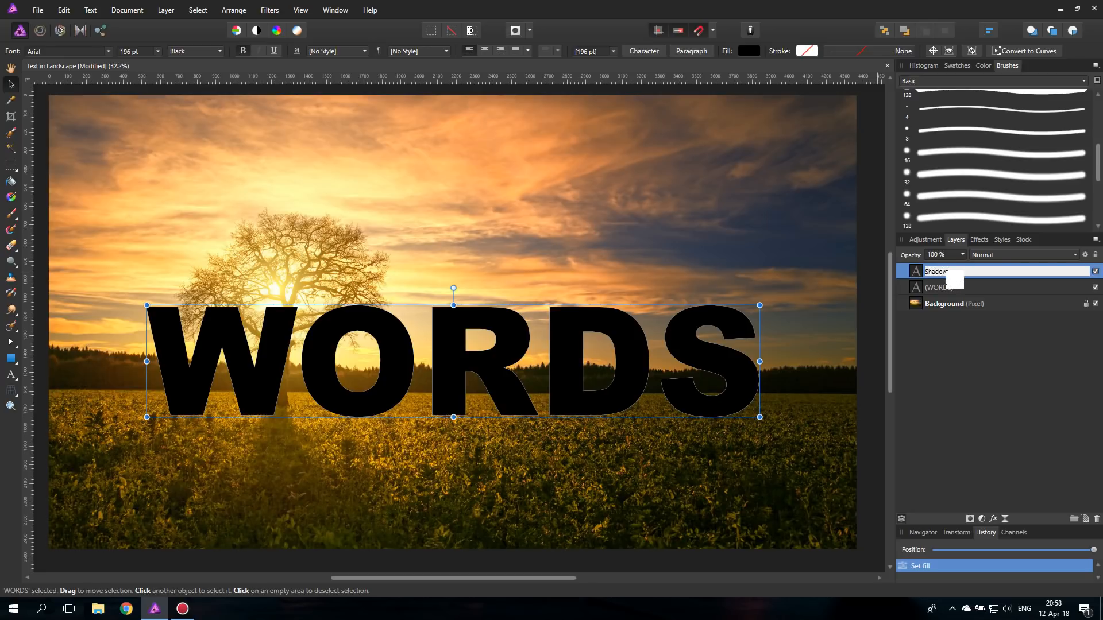
click(943, 287)
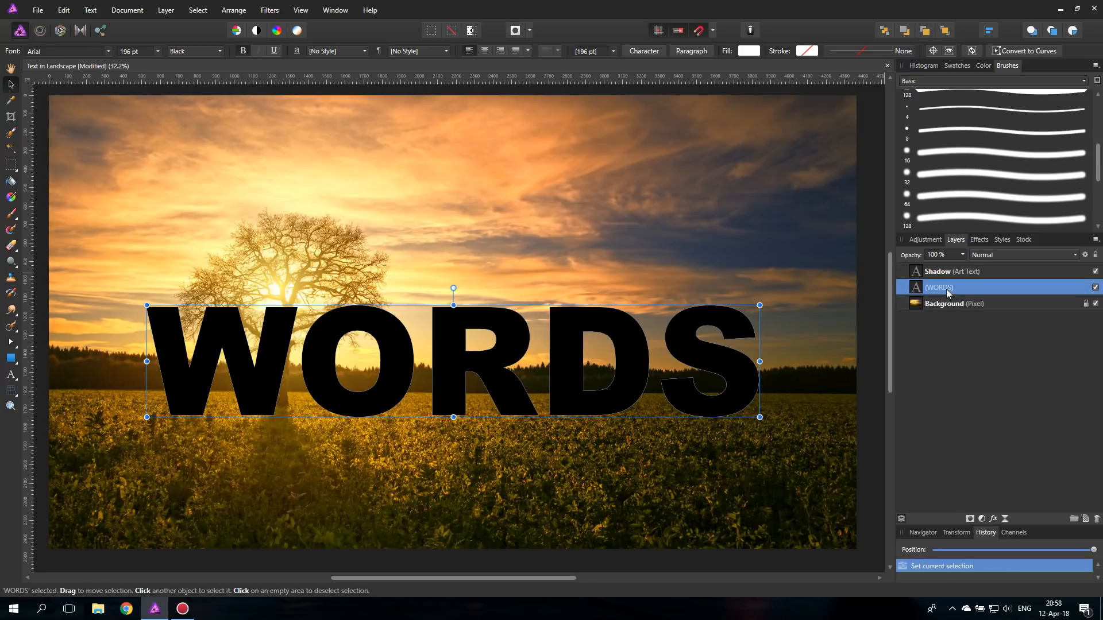
double_click(938, 287)
text(Text)
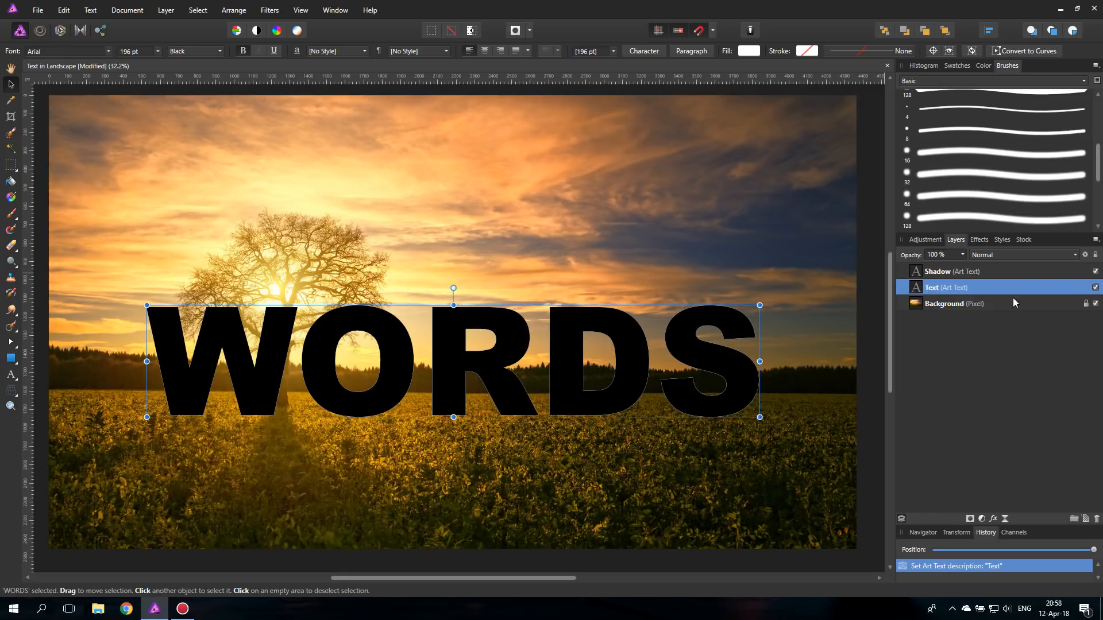
click(1095, 271)
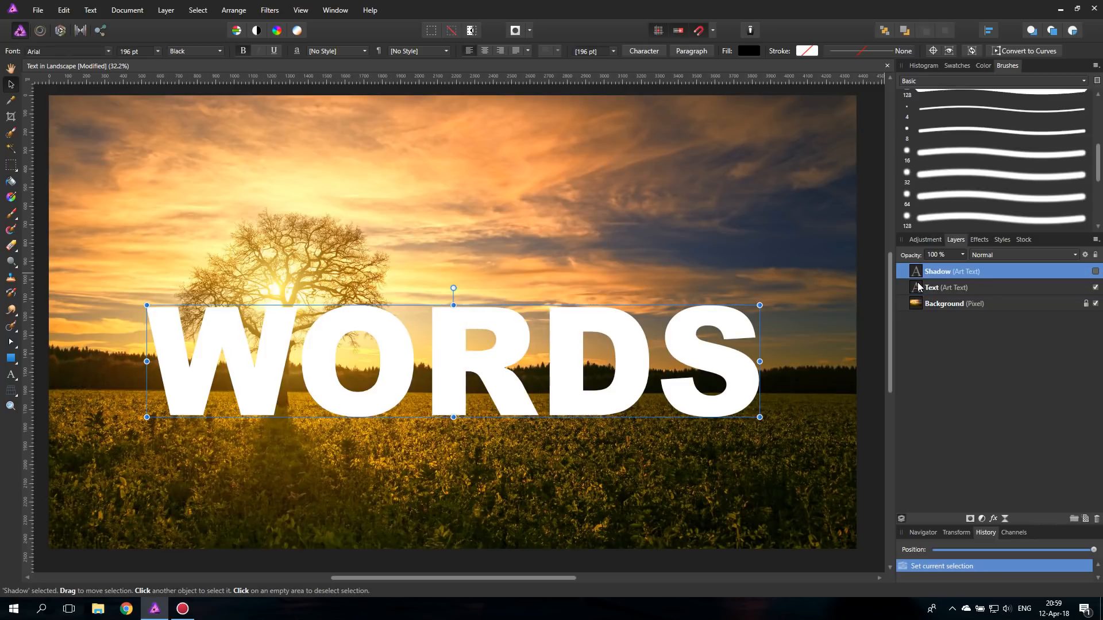
click(945, 287)
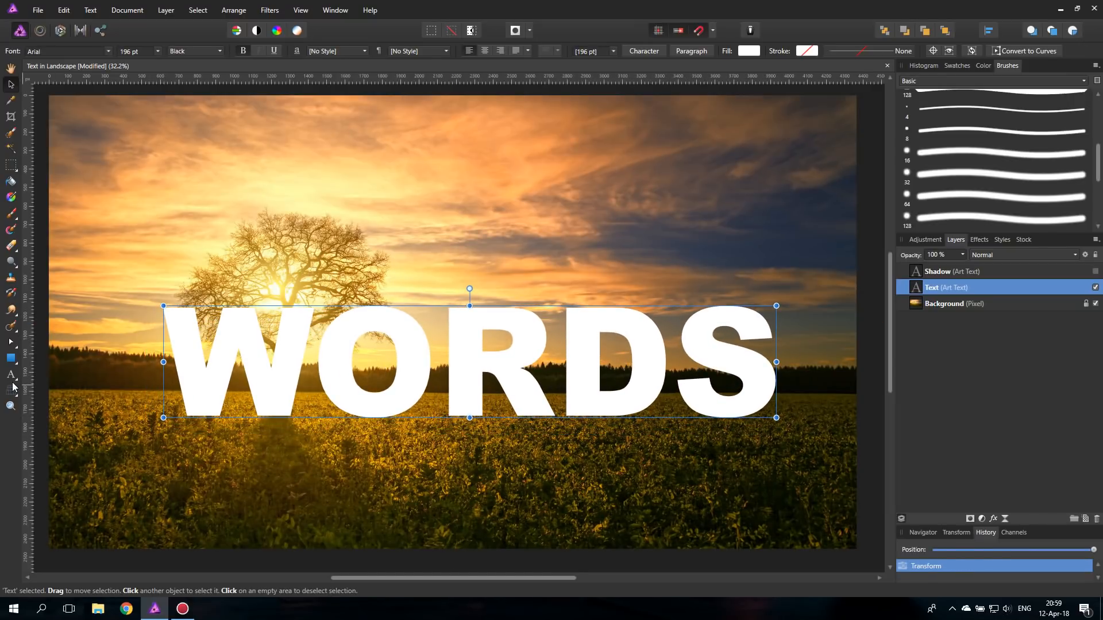
mouse_move(11, 386)
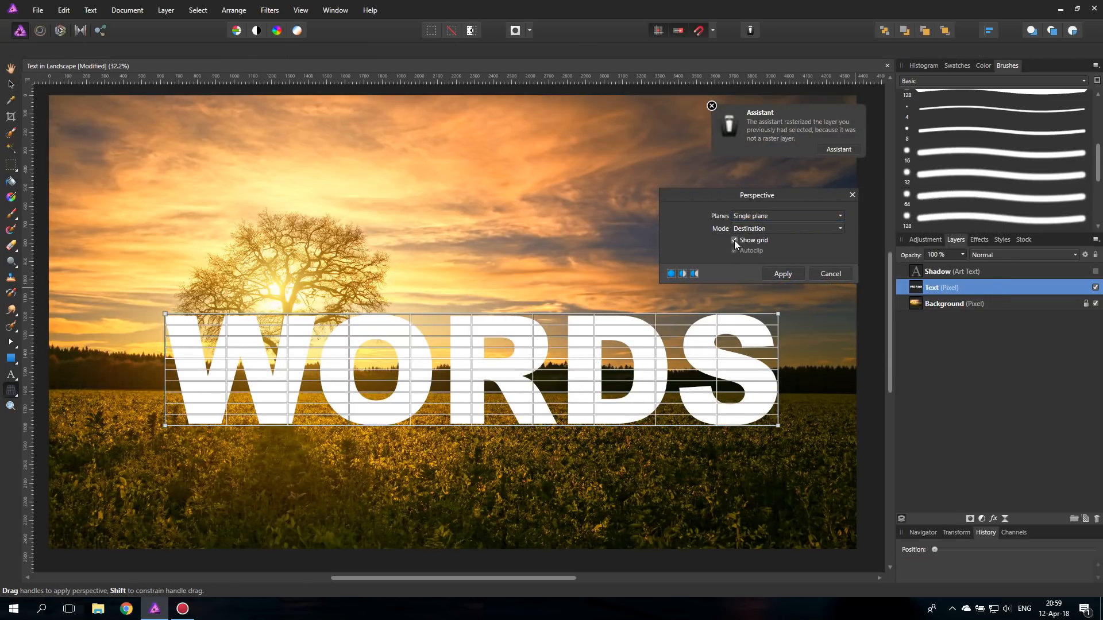
Step: Apply a Perspective filter warp to the Text layer, grid hidden, so WORDS recedes rightward
click(735, 241)
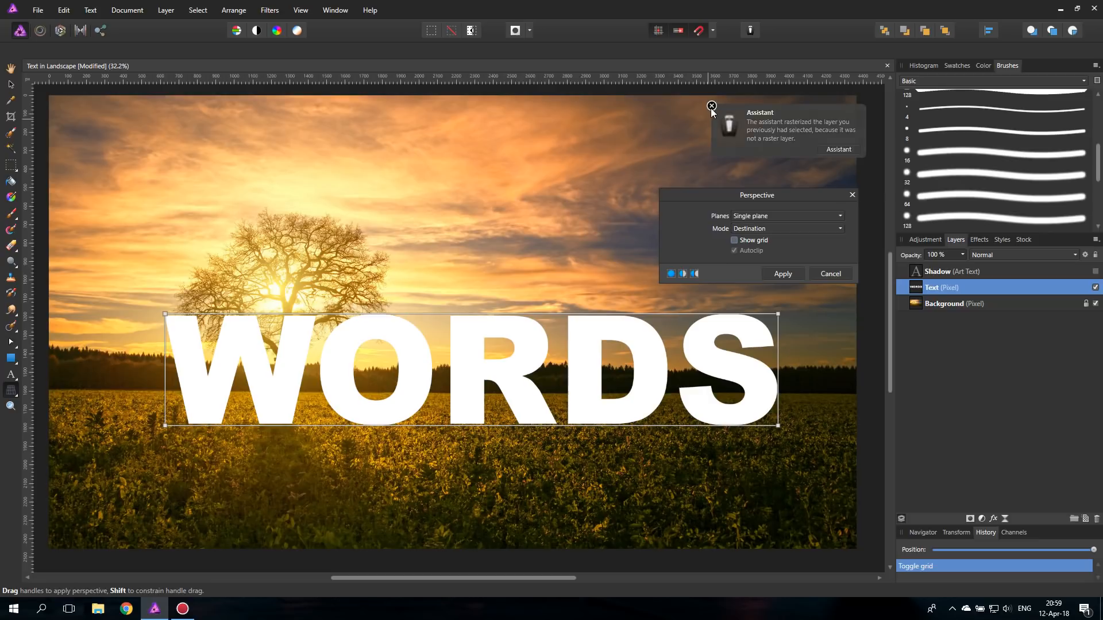
click(711, 106)
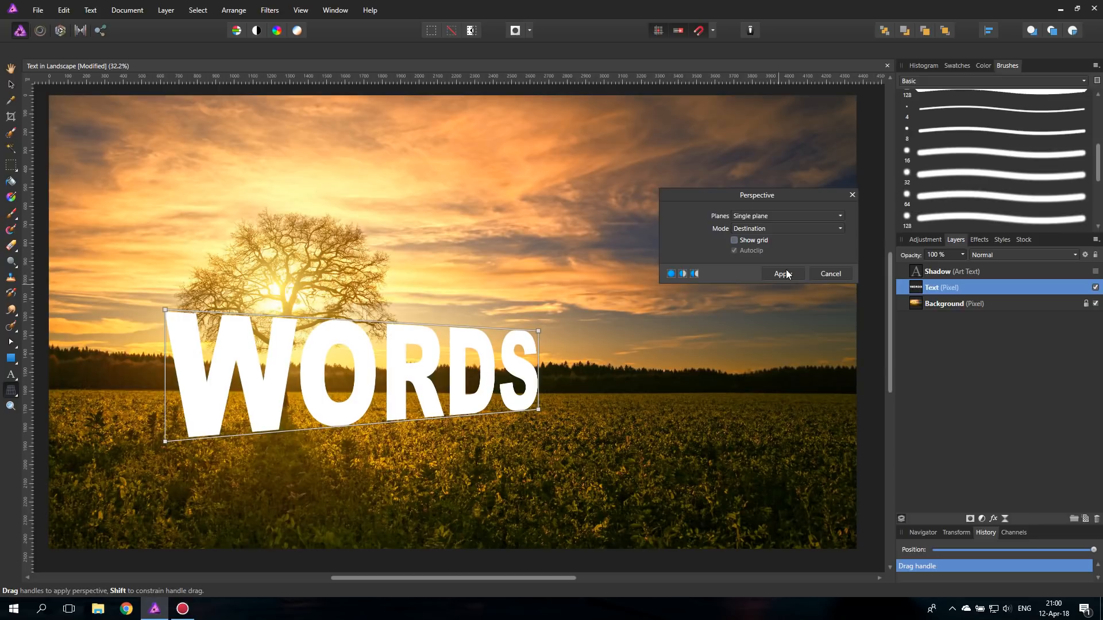
mouse_move(781, 276)
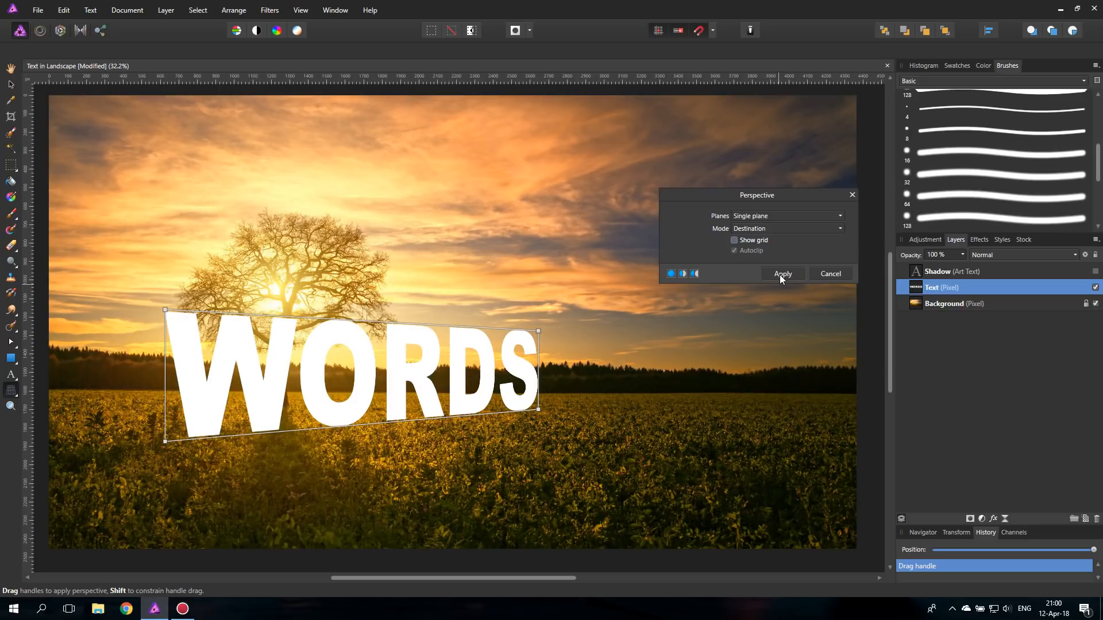
click(782, 274)
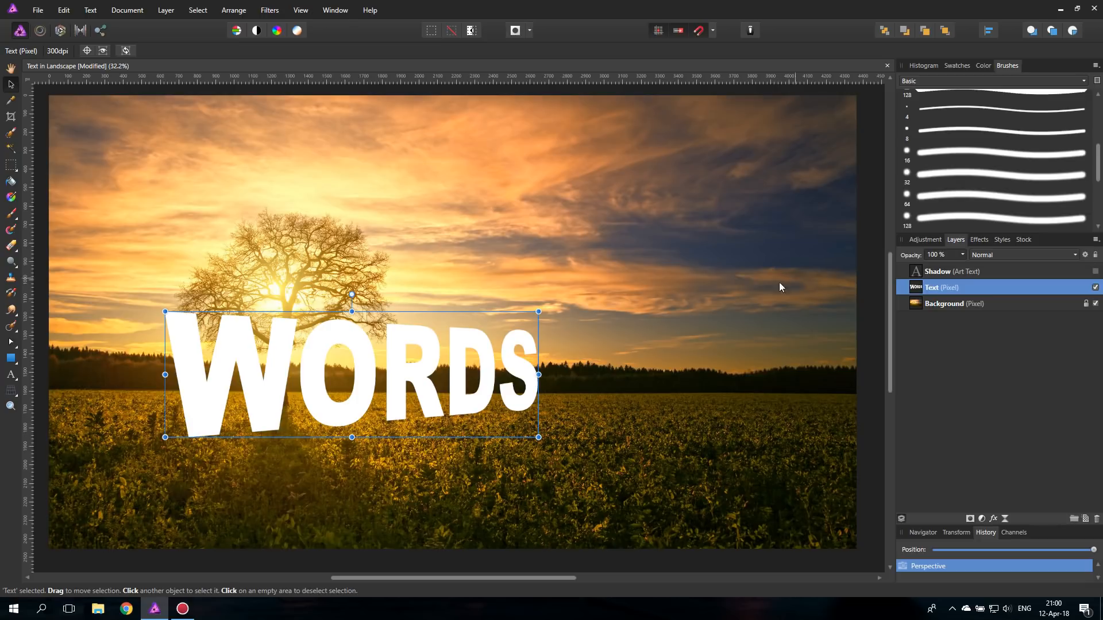
mouse_move(969, 435)
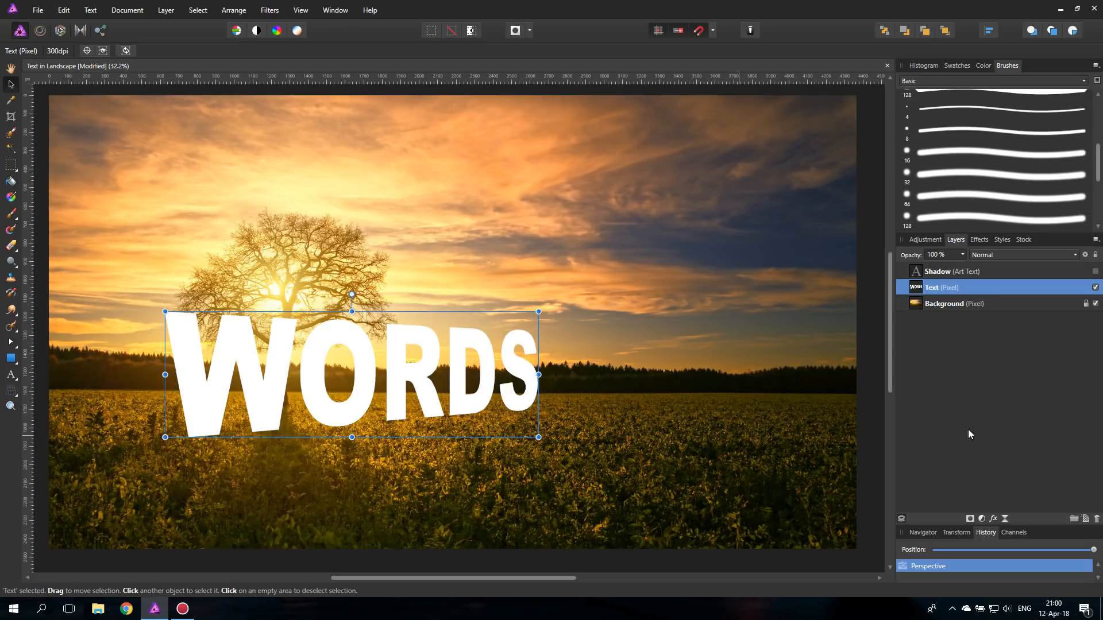
Step: Flip the Shadow layer vertically and nudge it directly beneath the white letters
click(1095, 272)
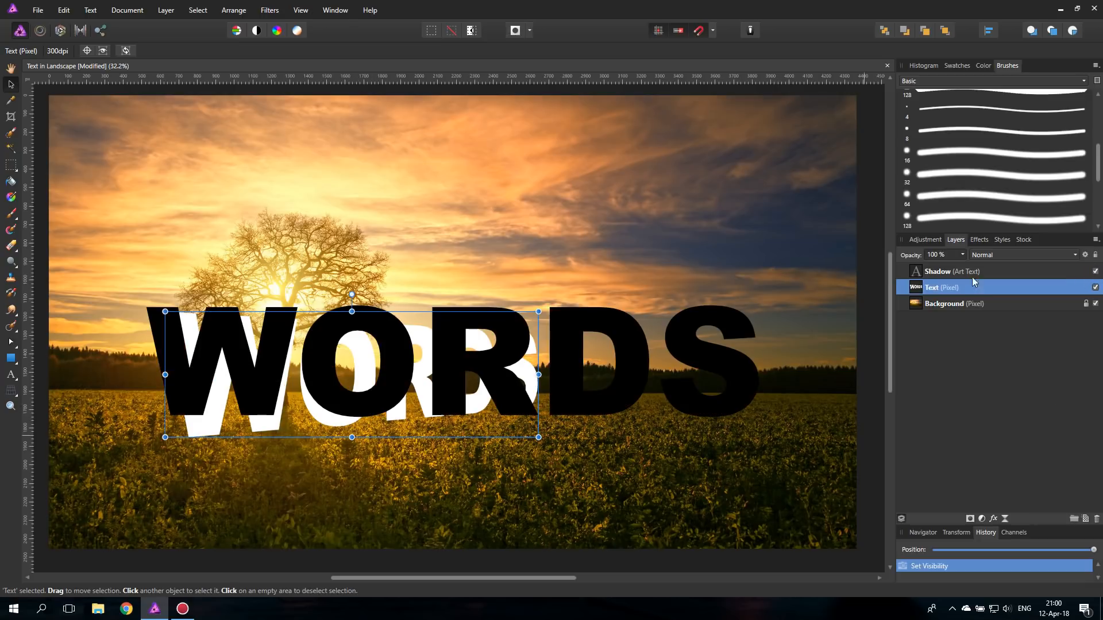
click(952, 270)
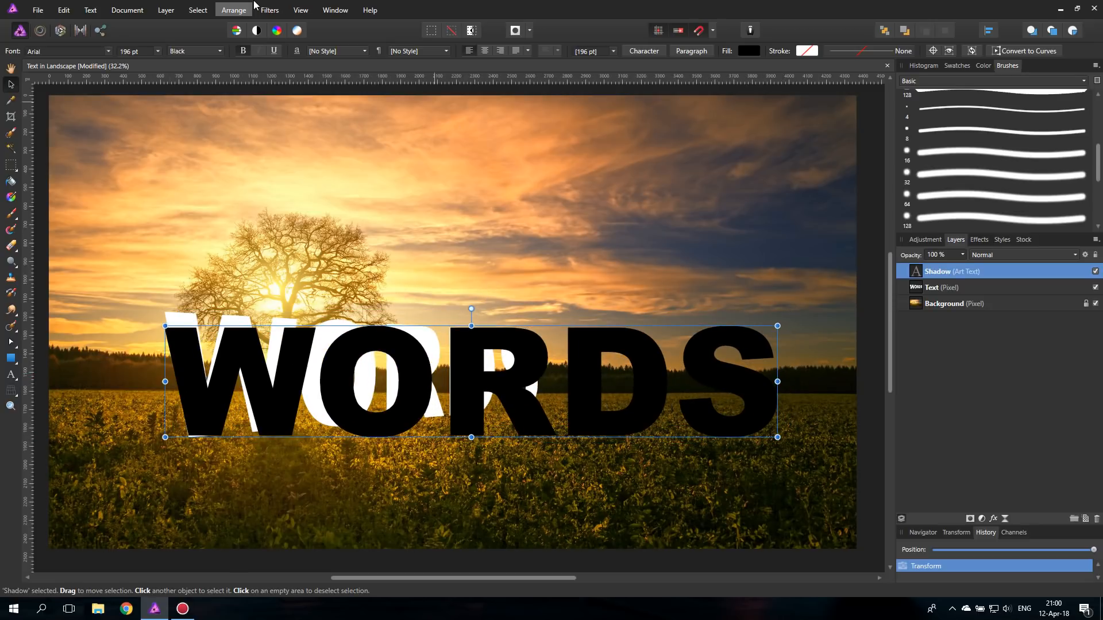
click(233, 10)
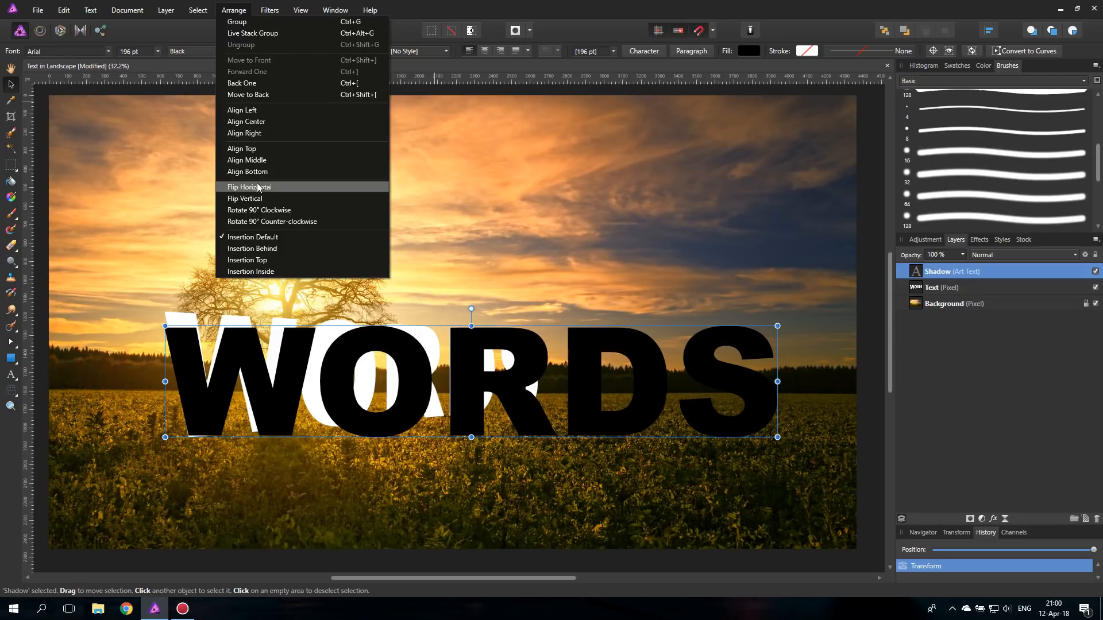
click(245, 197)
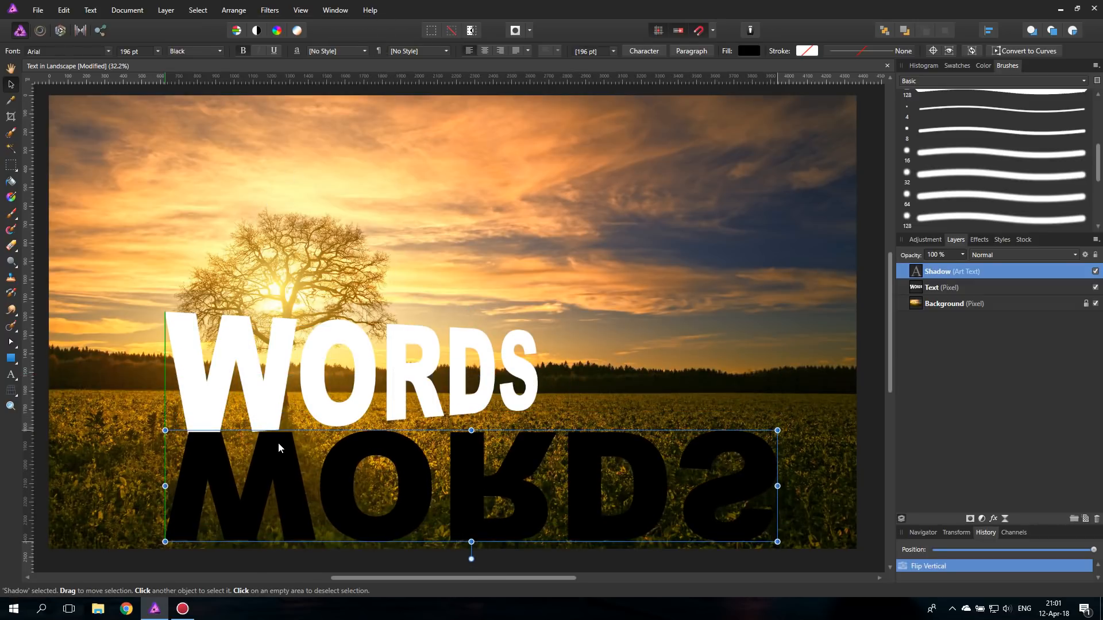
drag(282, 448, 281, 451)
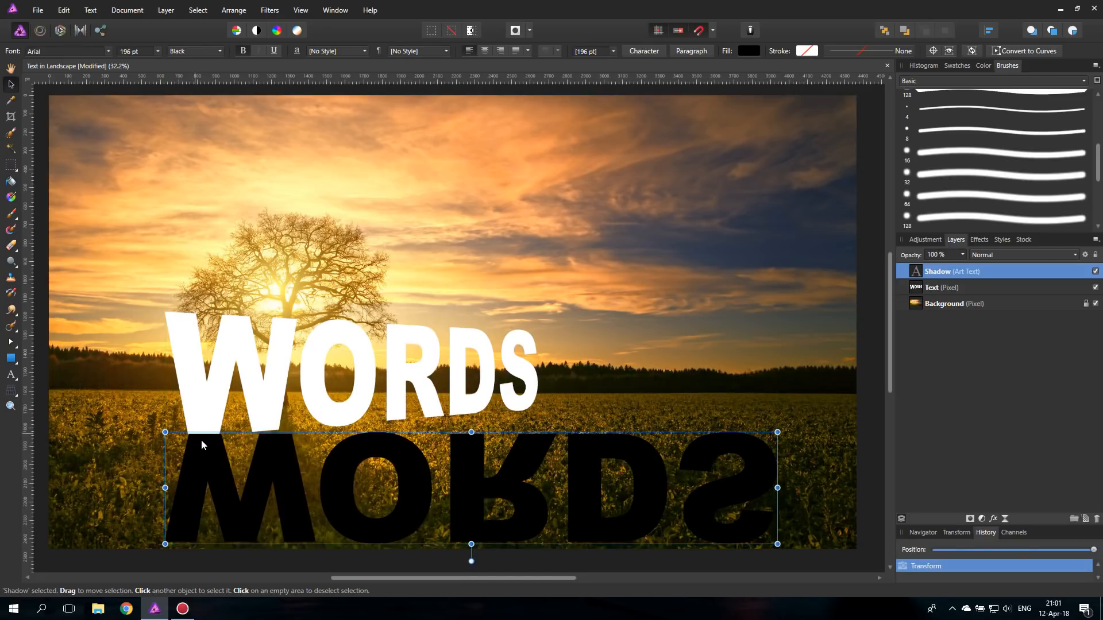
mouse_move(234, 430)
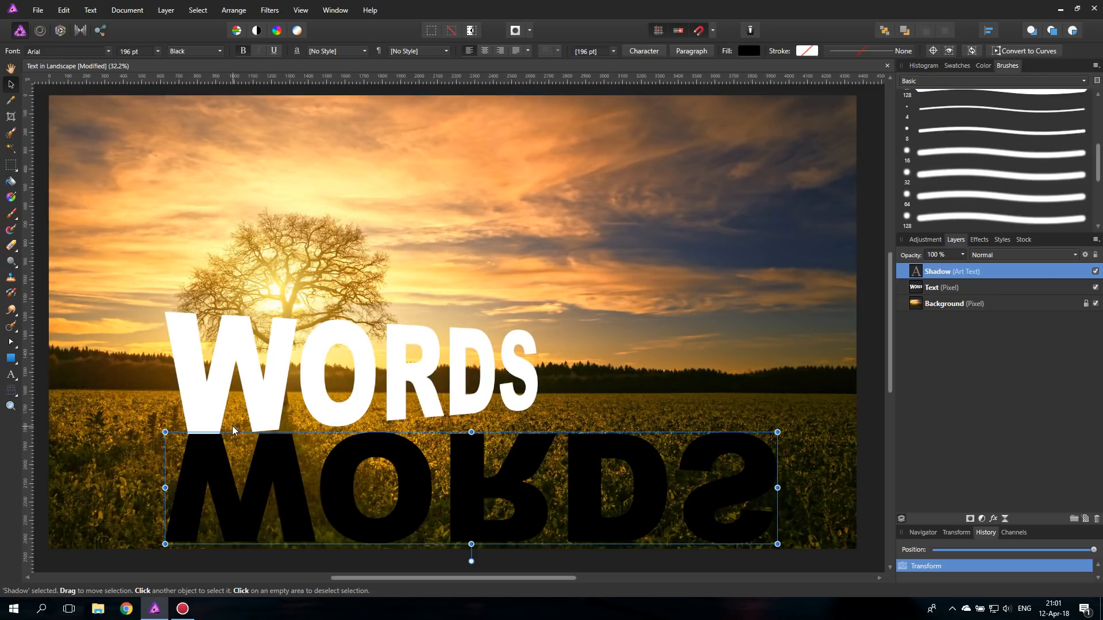
mouse_move(12, 392)
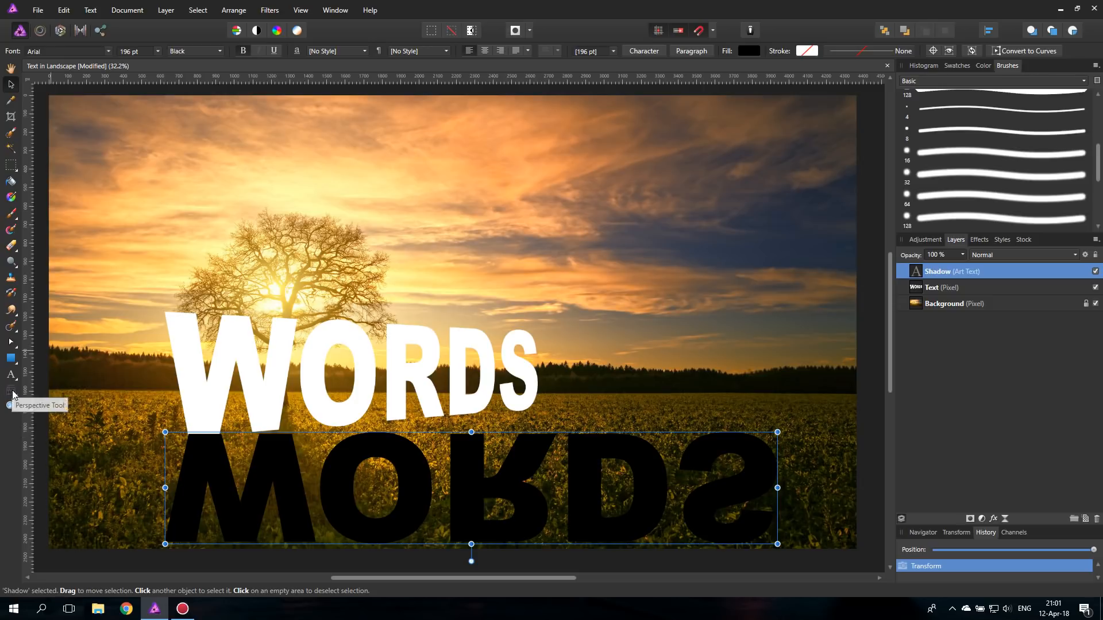
Step: Use the Perspective Tool with Show grid off to lay the shadow flat
click(12, 391)
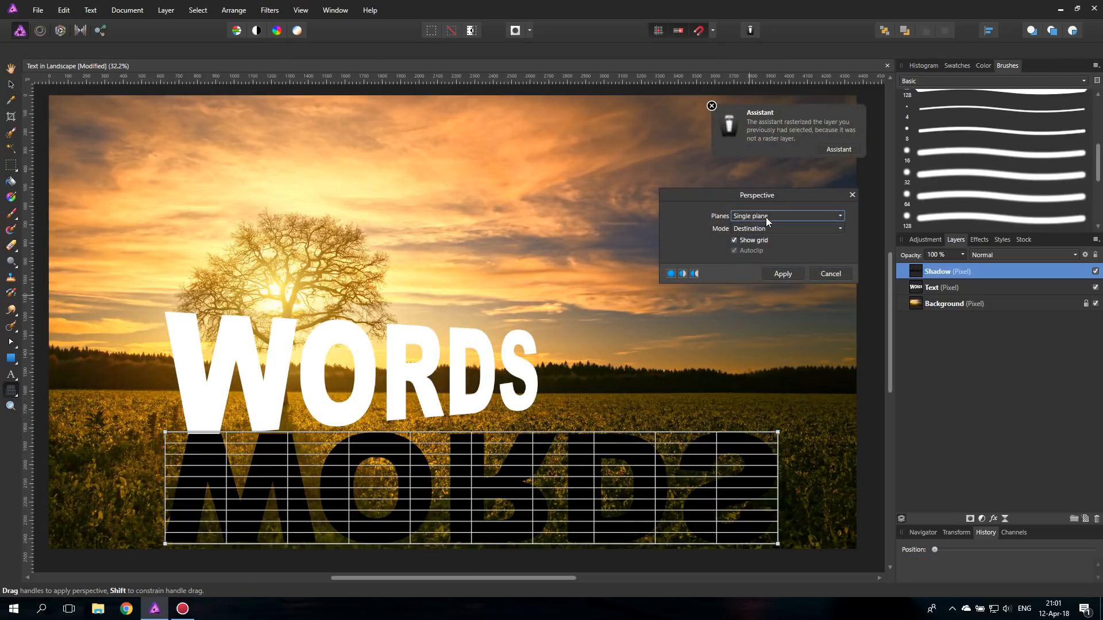
click(736, 241)
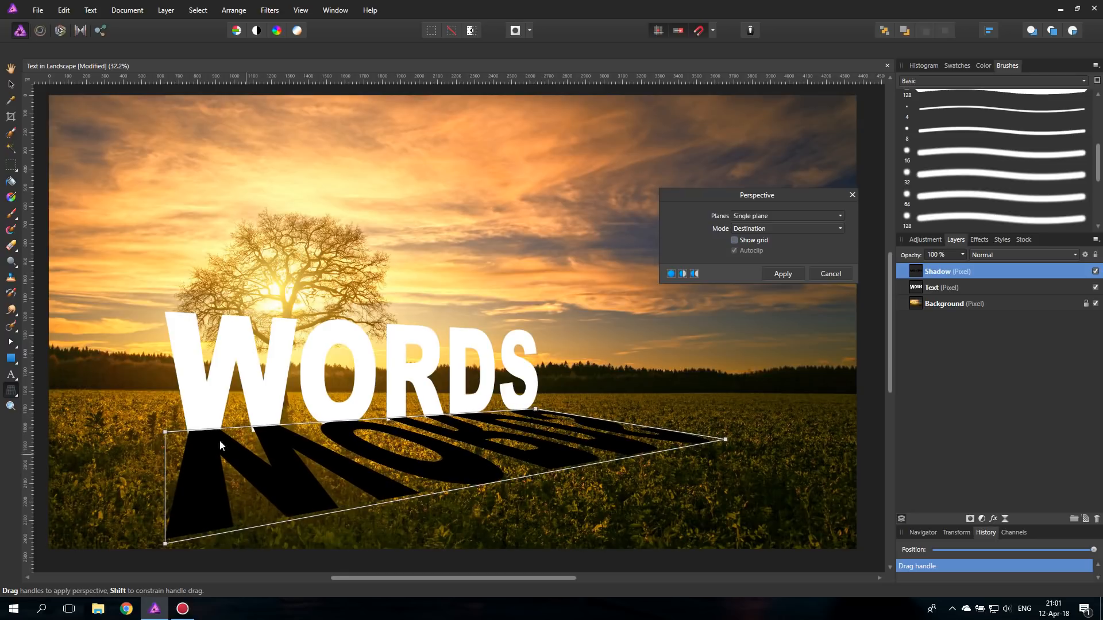
mouse_move(242, 421)
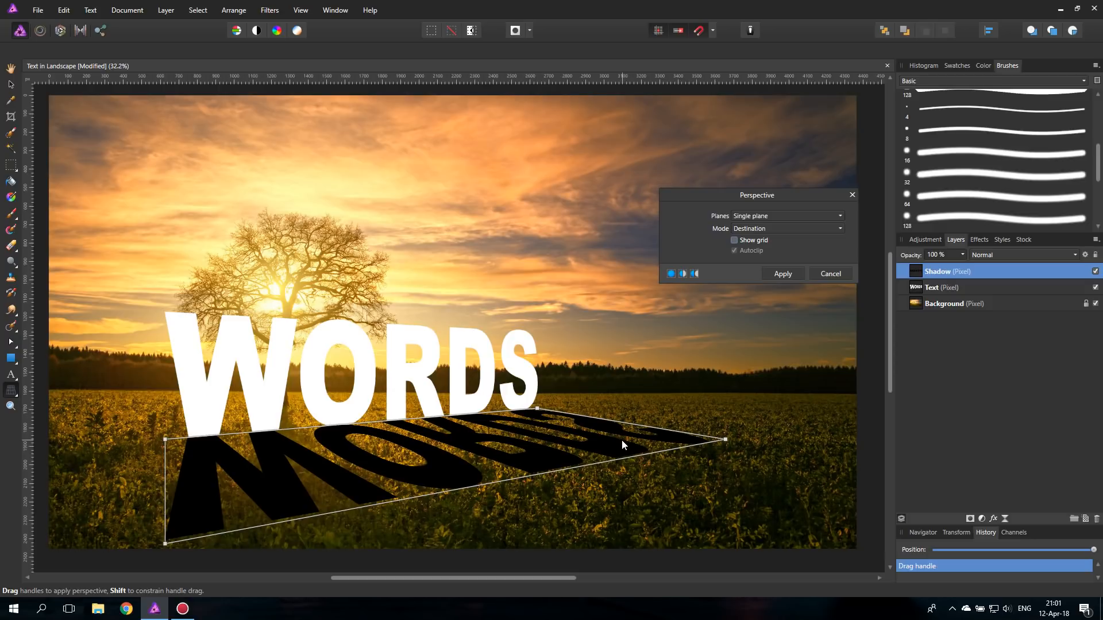
mouse_move(217, 461)
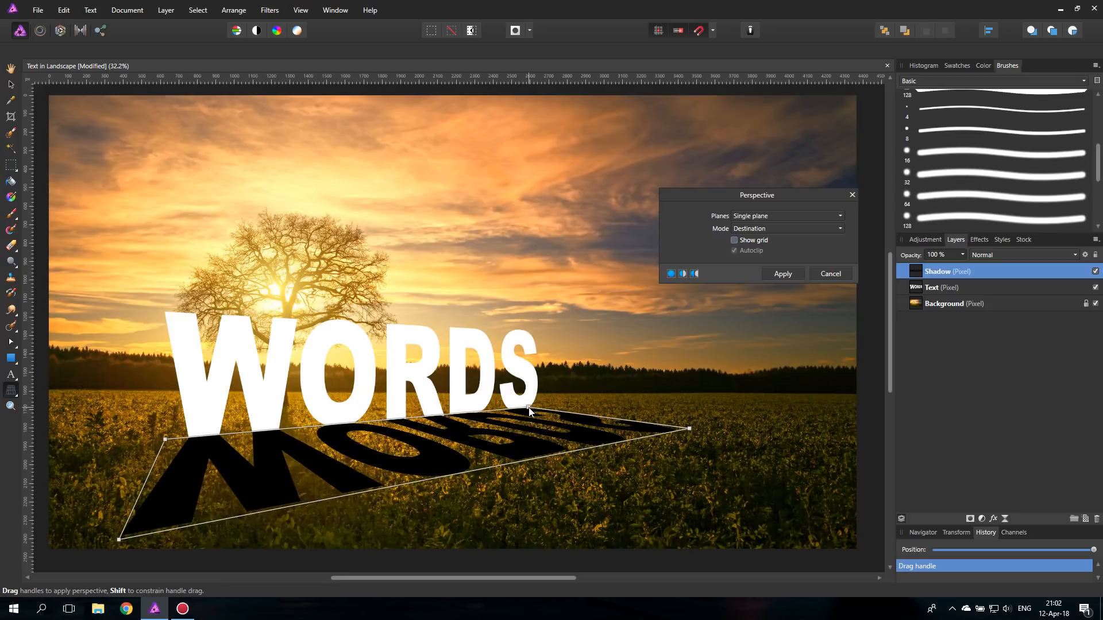
mouse_move(793, 296)
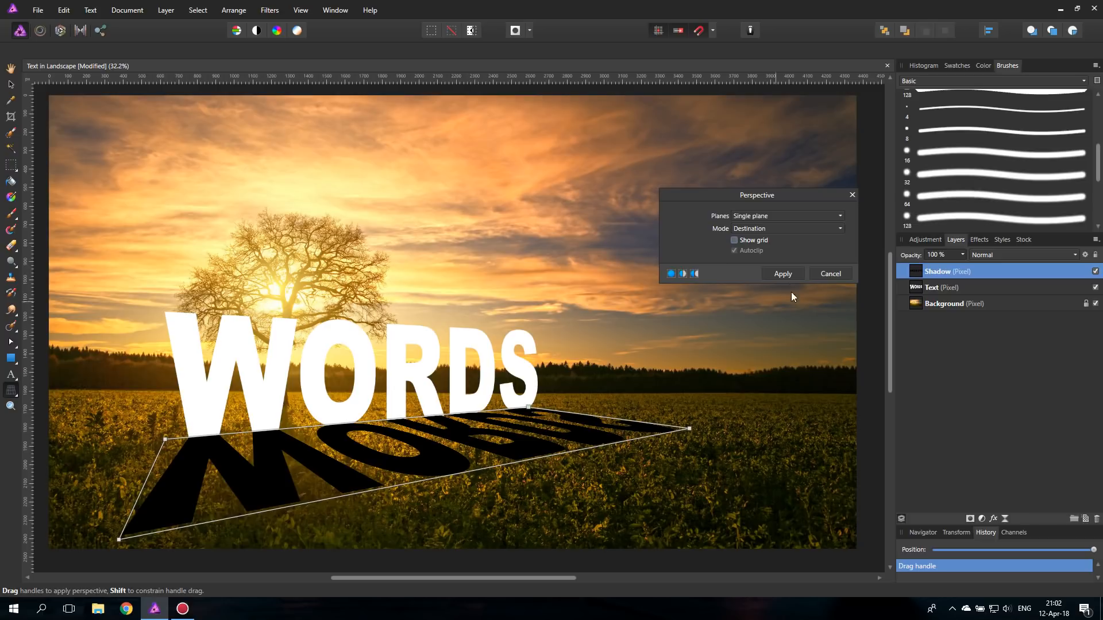
Step: Apply the shadow's perspective skew, place Text above Shadow, and reselect Shadow
click(781, 273)
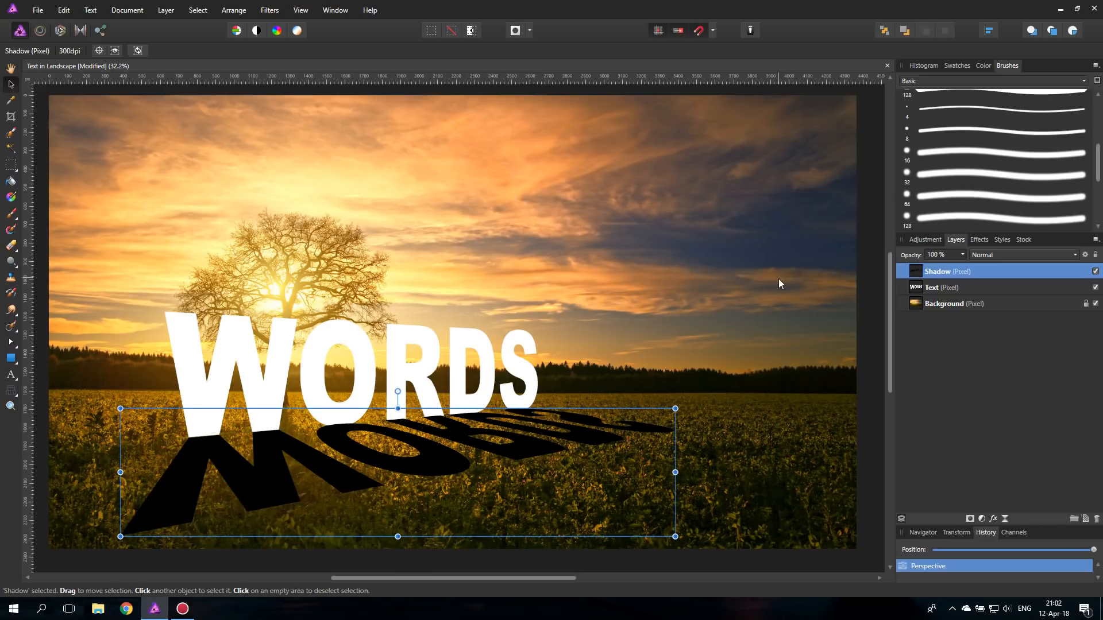
mouse_move(927, 322)
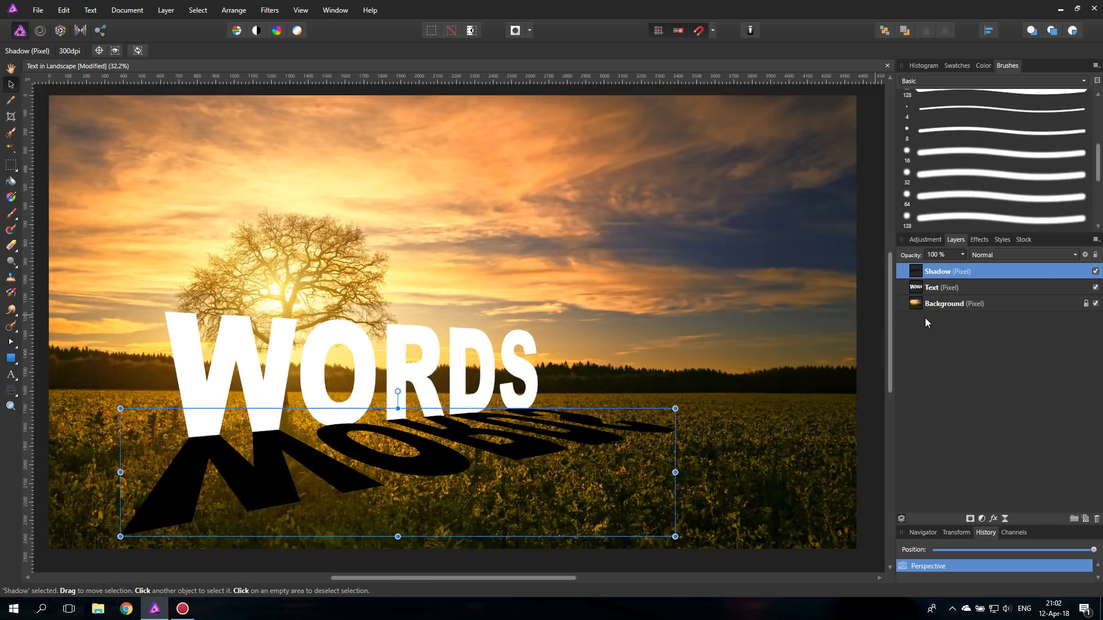
click(950, 287)
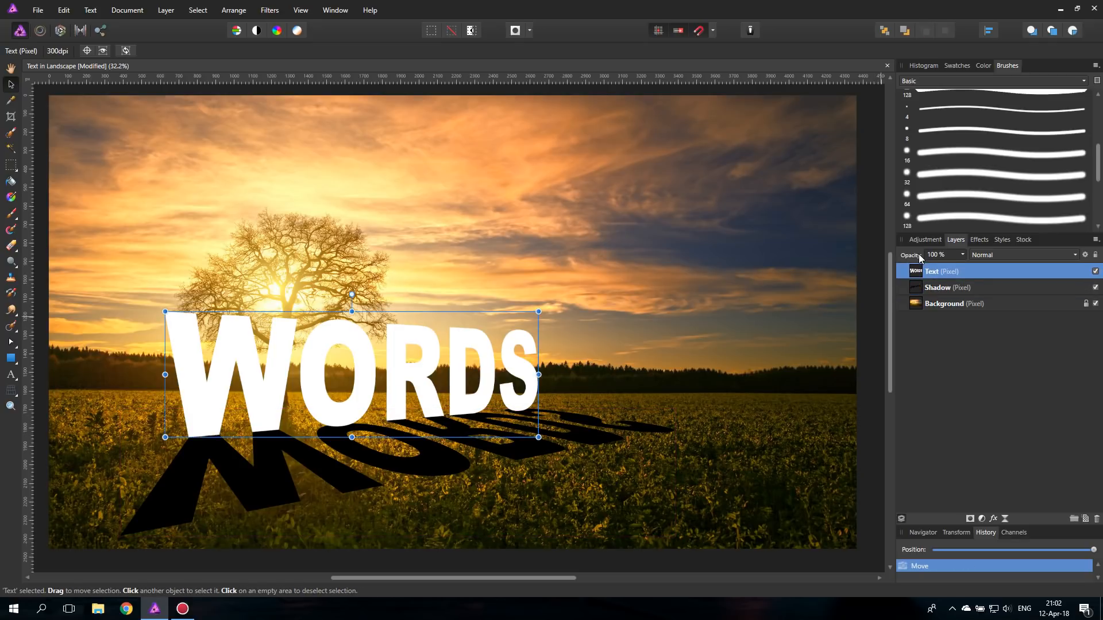
mouse_move(527, 413)
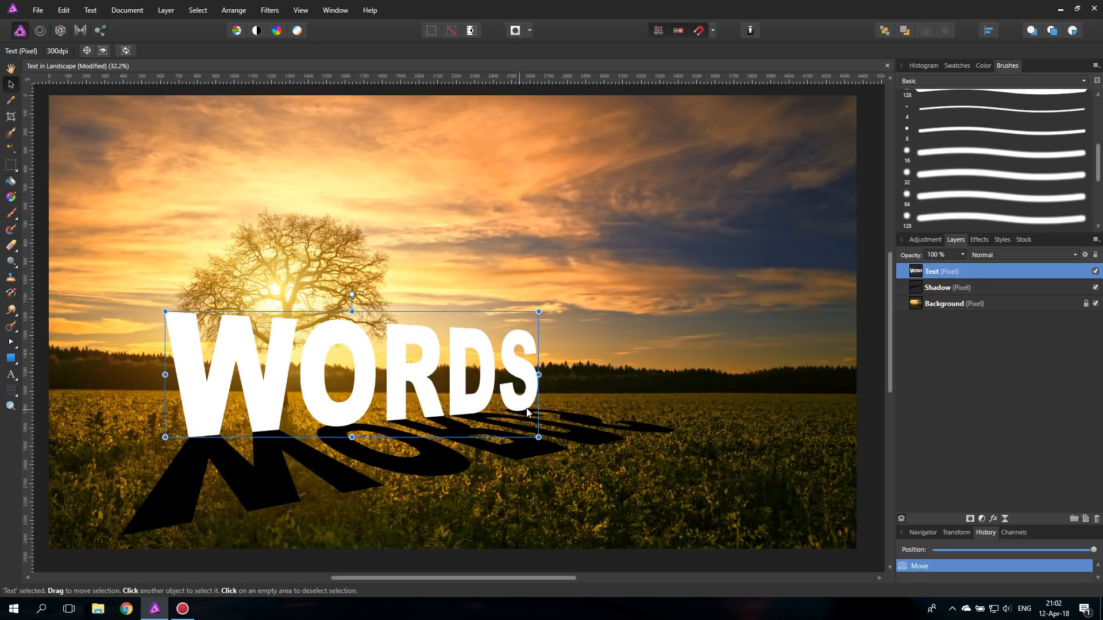
mouse_move(903, 339)
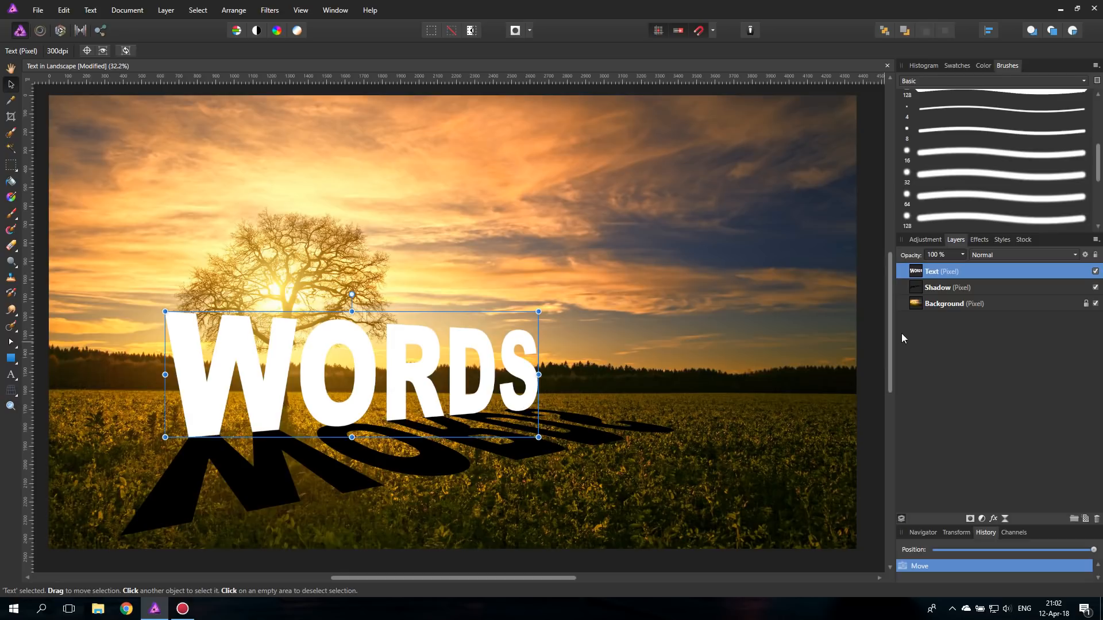
click(947, 288)
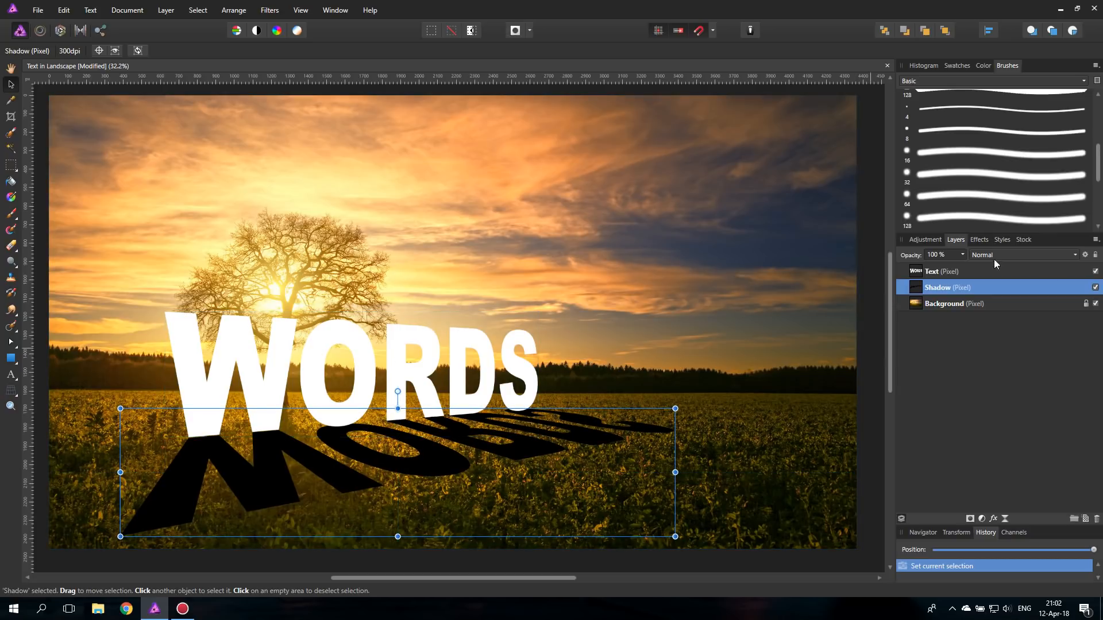
Step: Duplicate the Shadow layer and hide the original copy
right_click(948, 287)
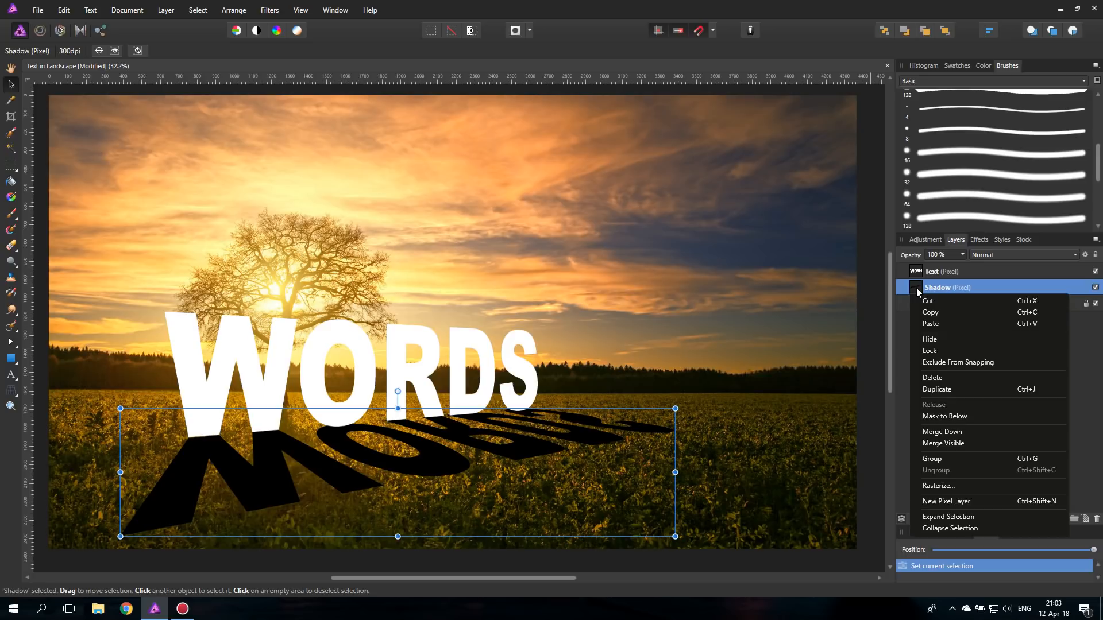
mouse_move(937, 398)
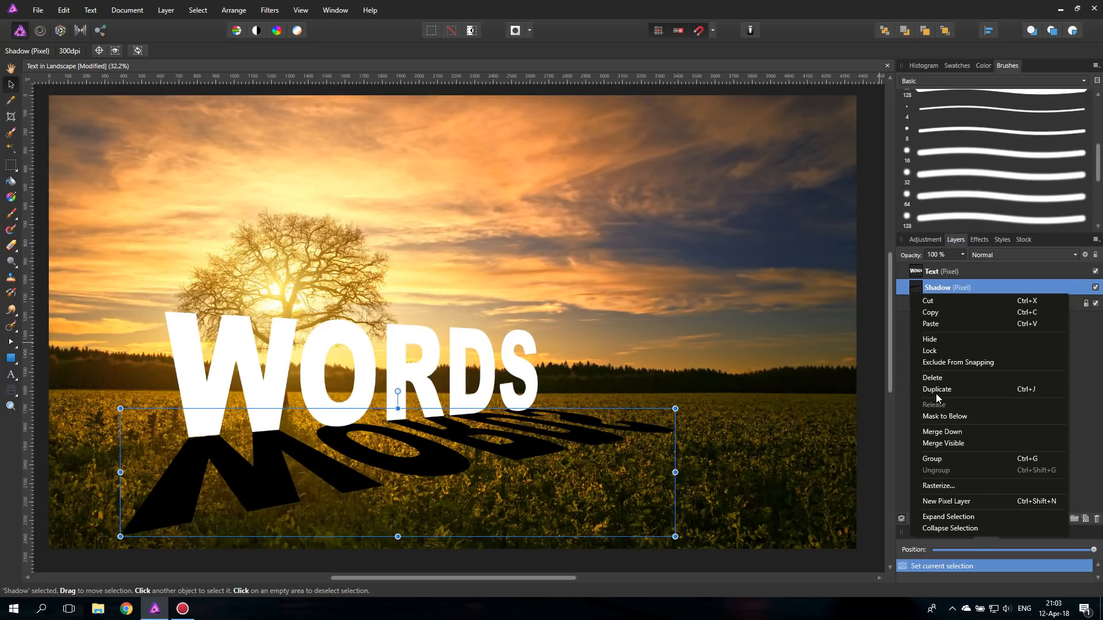
click(937, 389)
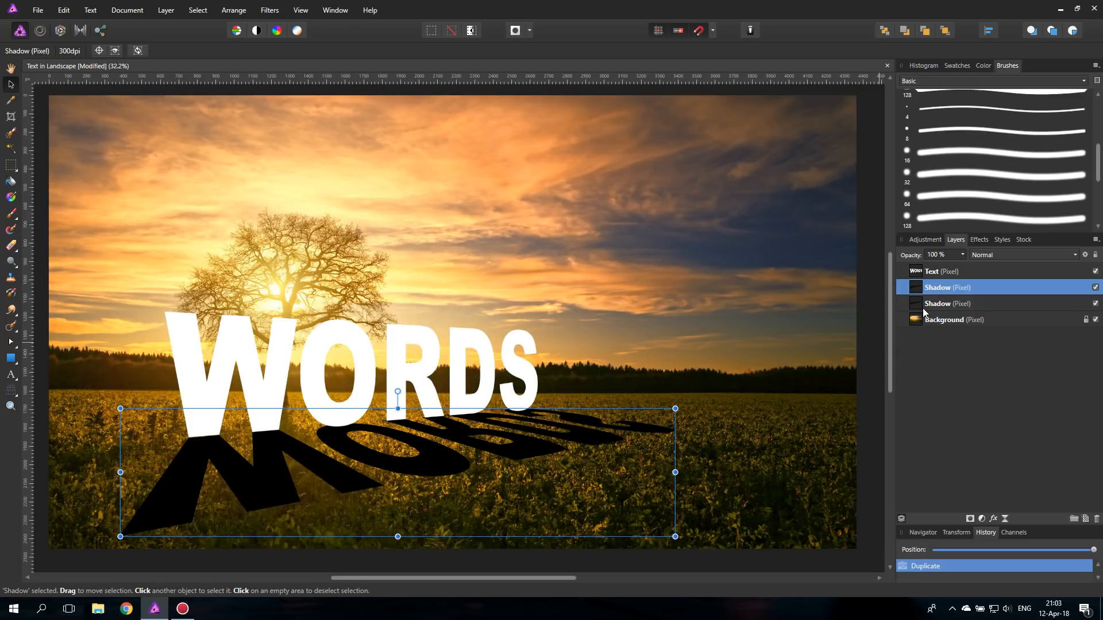
click(947, 303)
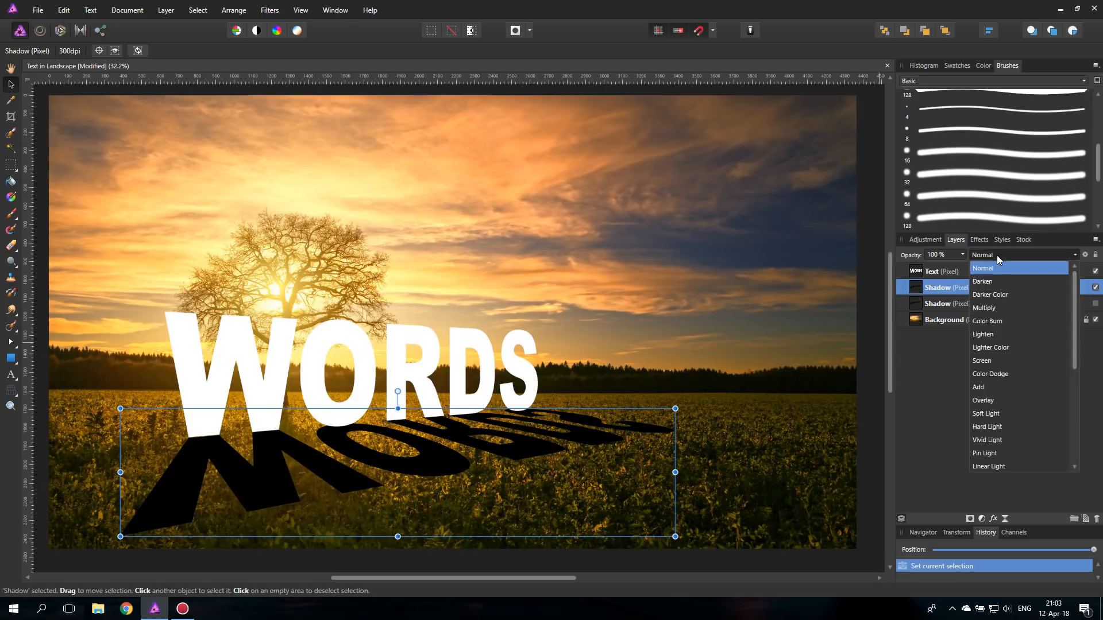
Step: Give the shadow copy Multiply blending and an 11.7 px Gaussian blur, then hide it
click(983, 268)
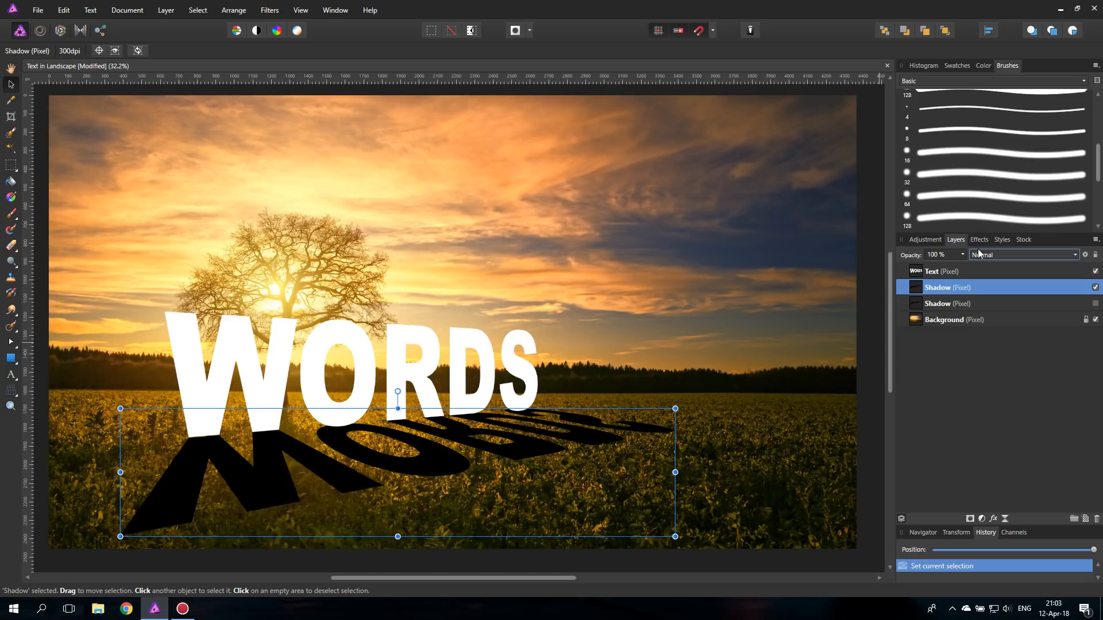
click(1024, 255)
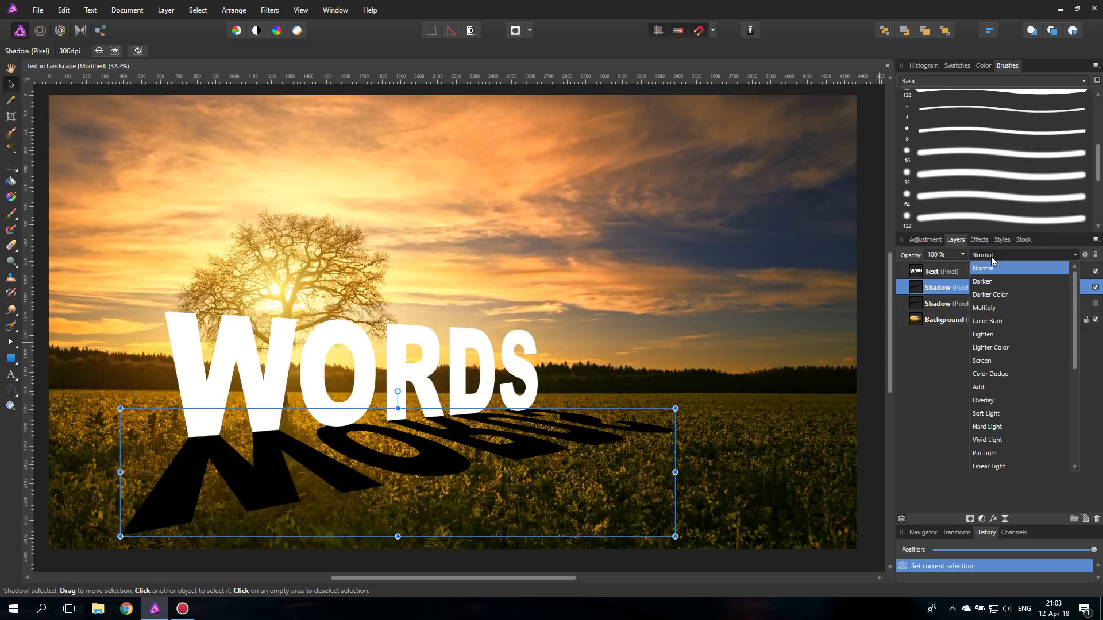
click(984, 308)
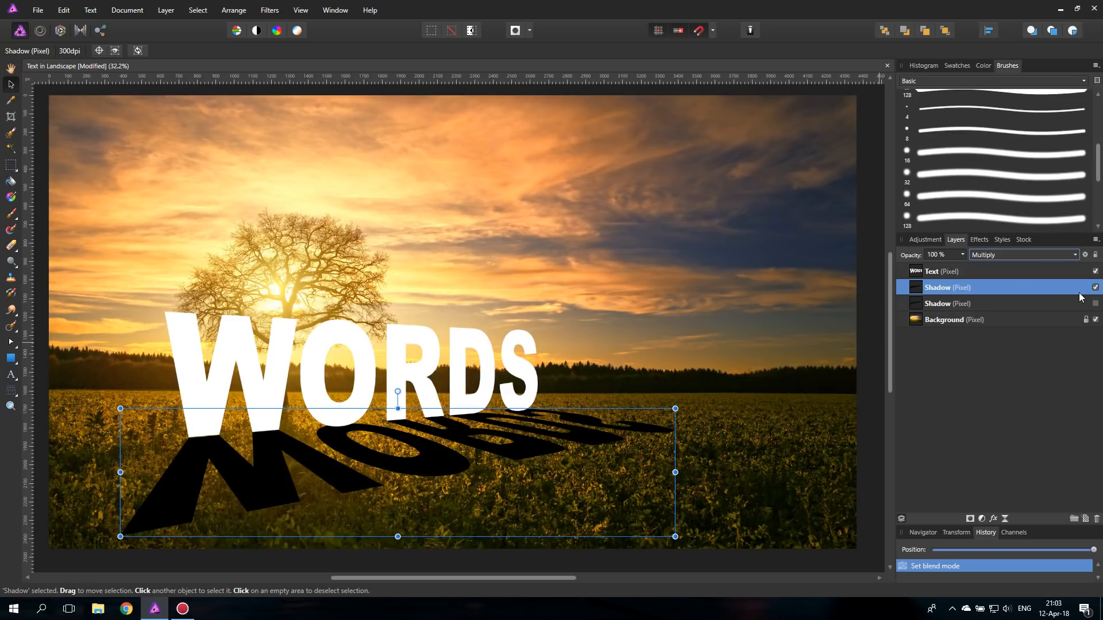
click(979, 239)
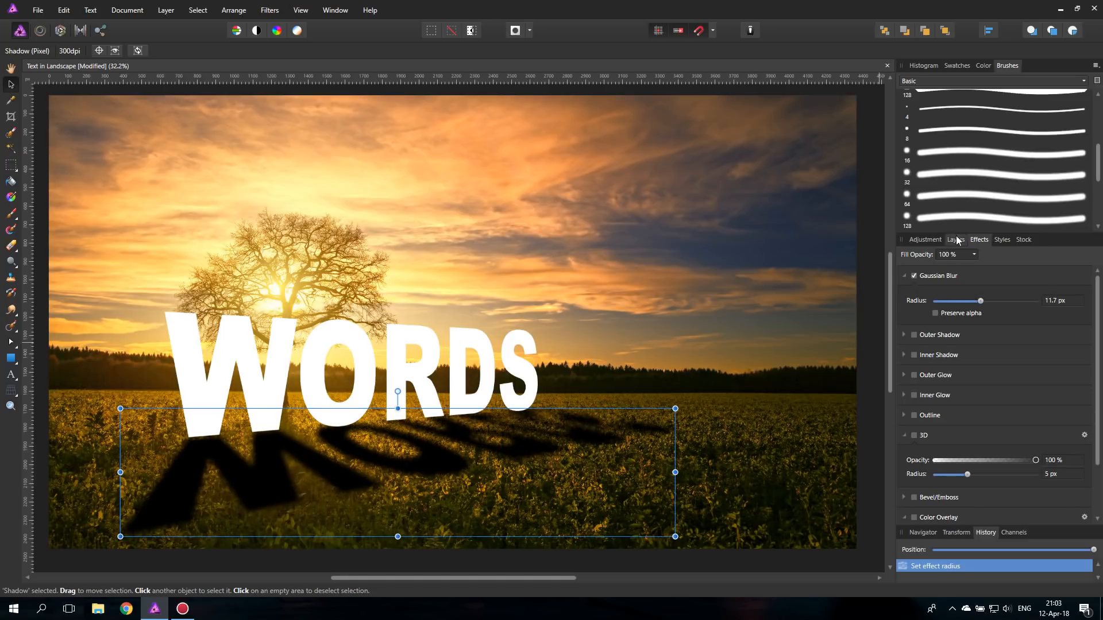
click(955, 241)
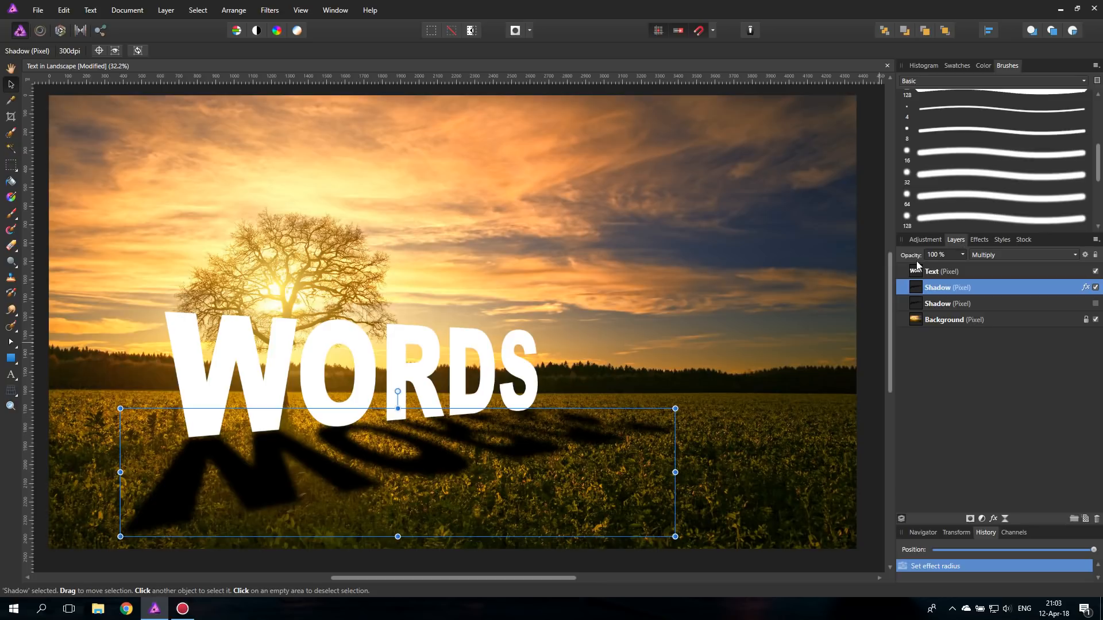
click(1094, 304)
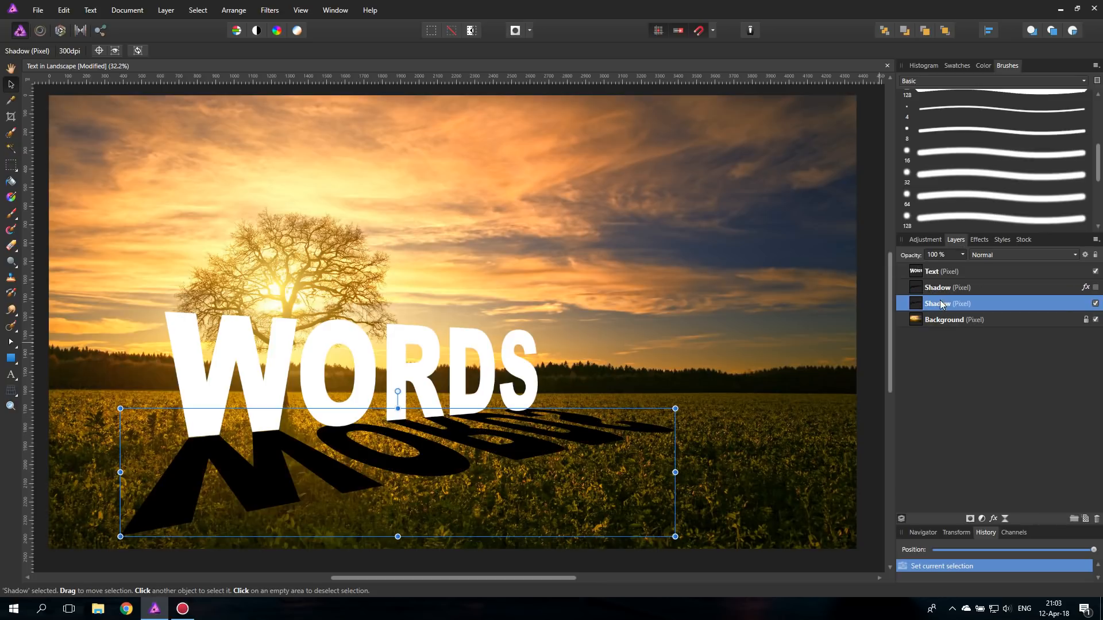
Step: Set the upper Shadow to 68% opacity Multiply, hide it, and select the lower Shadow
click(1021, 254)
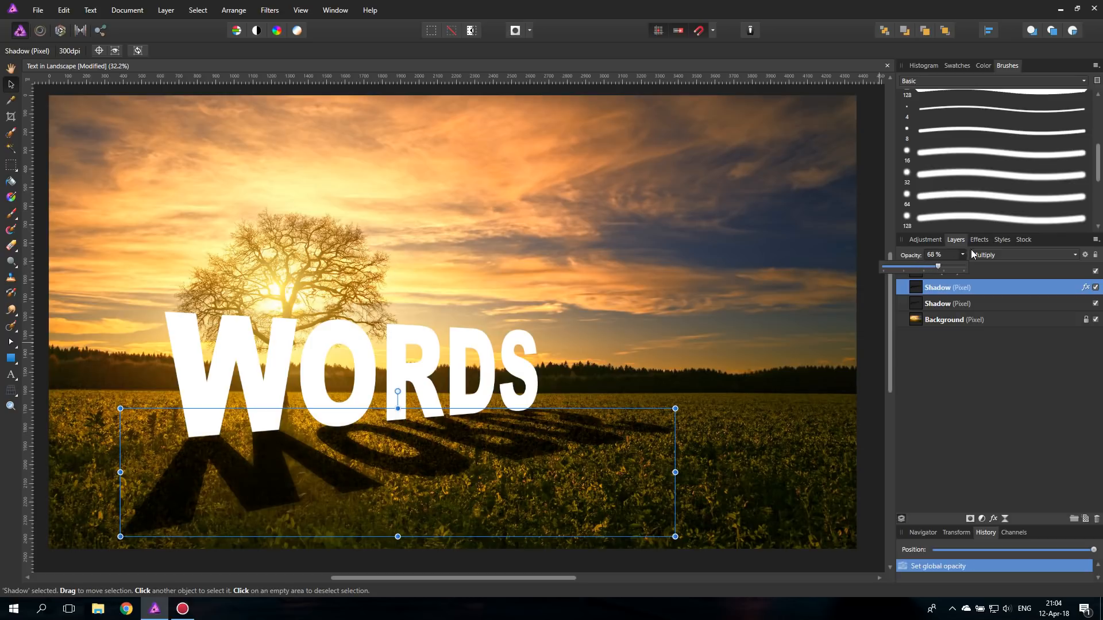
click(1094, 271)
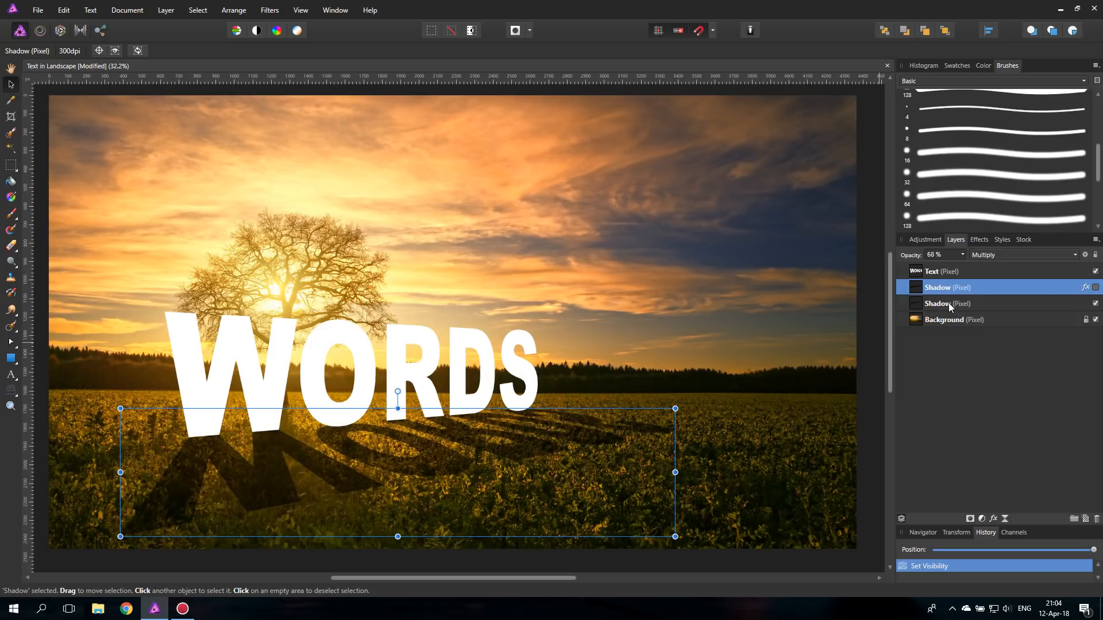
click(947, 304)
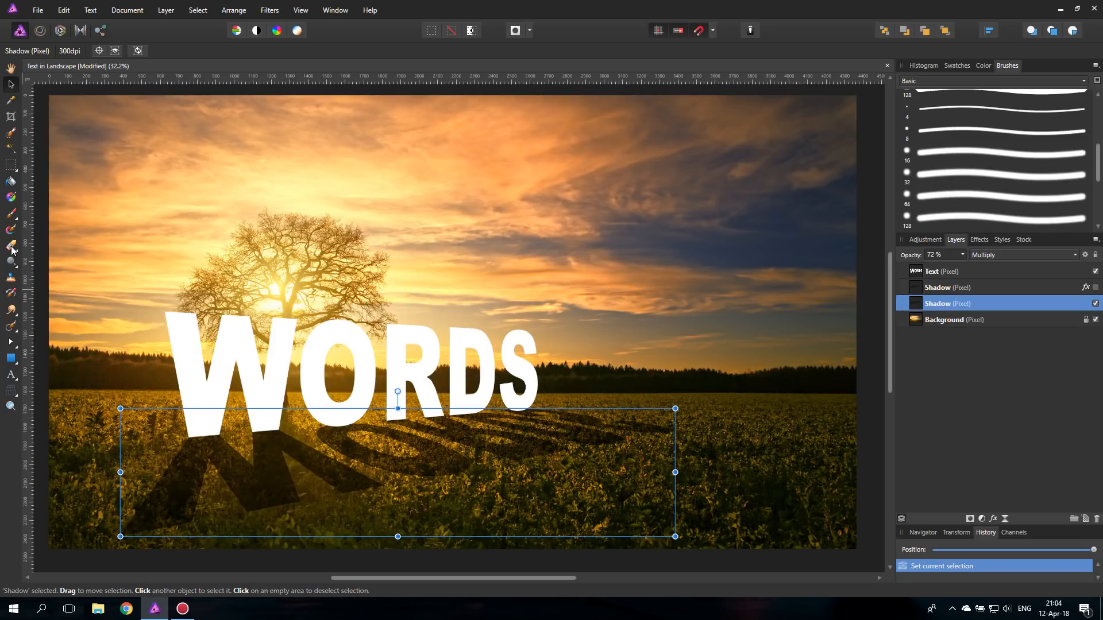
click(11, 244)
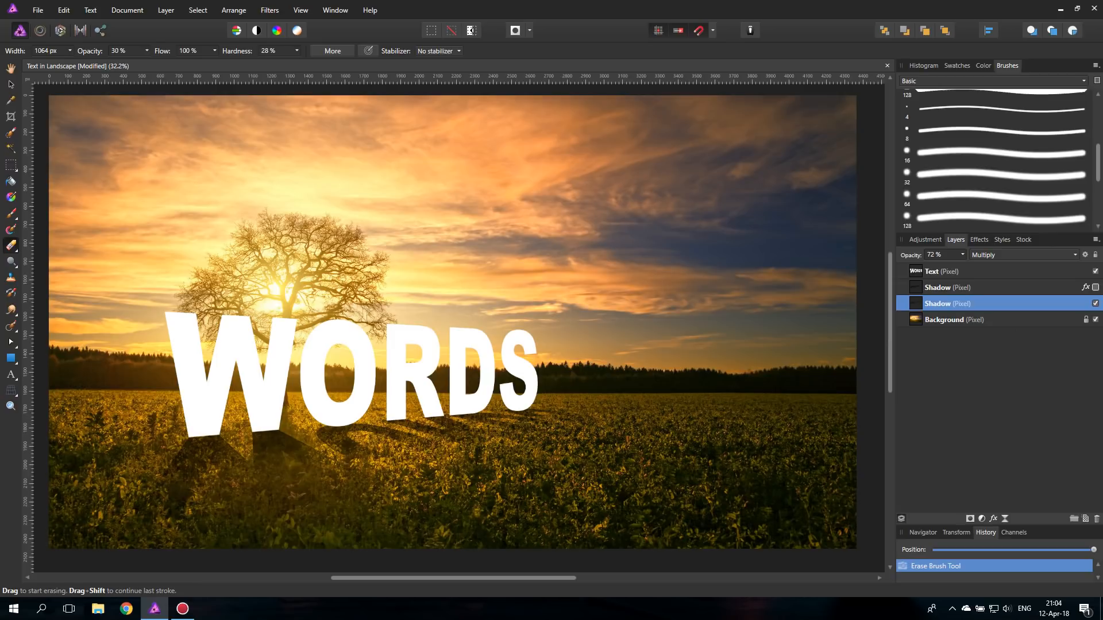
Step: Show the blurred upper shadow and erase its far end at 30% brush opacity
click(1094, 287)
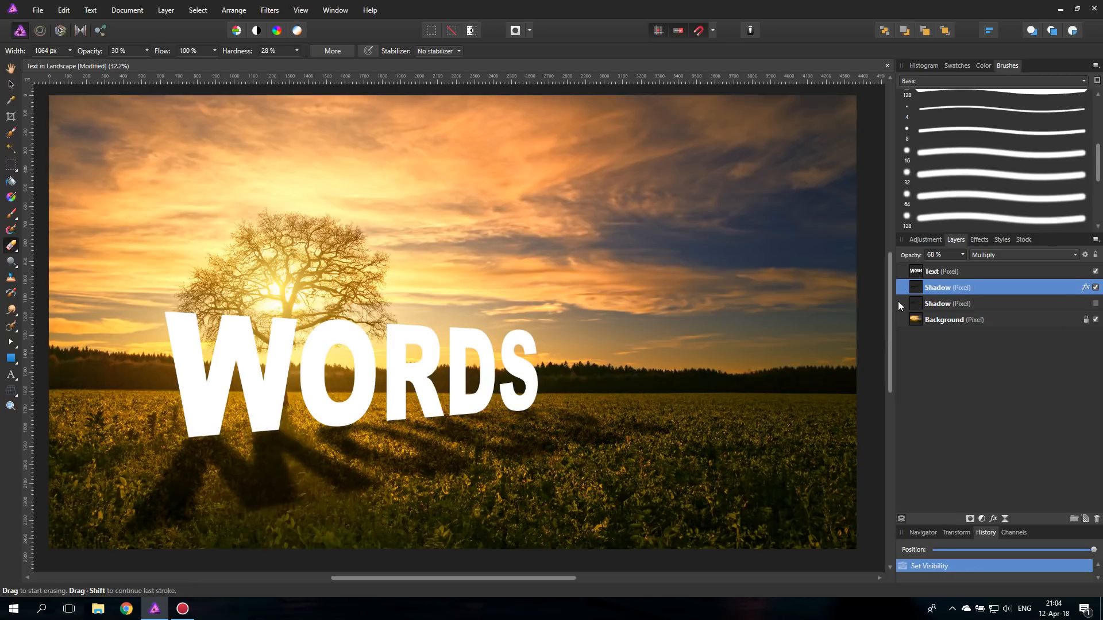
click(908, 304)
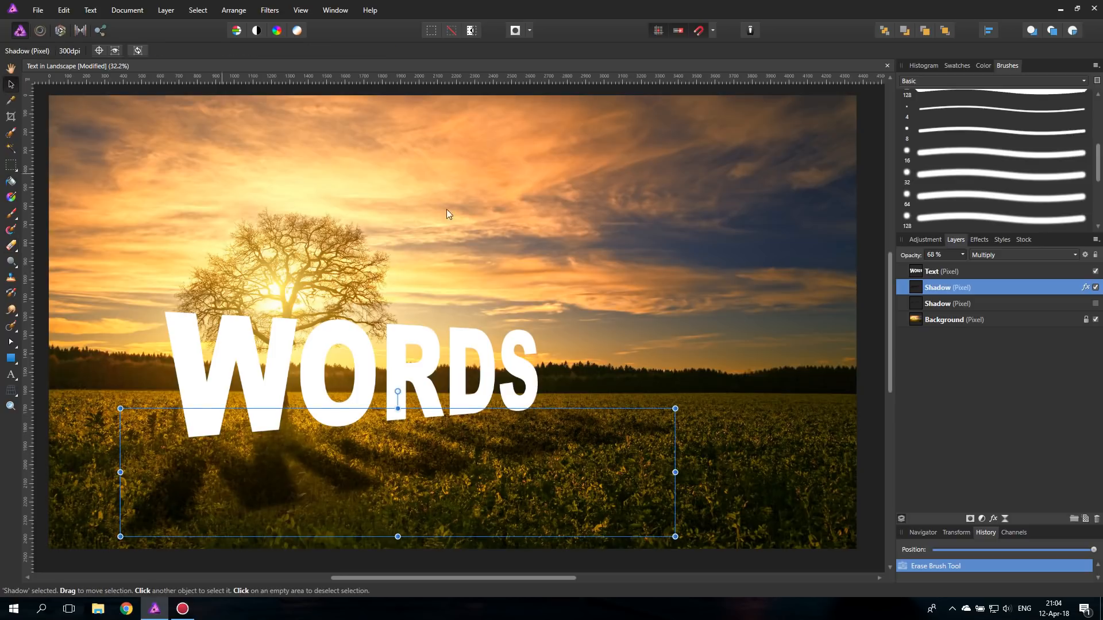
Step: Show the lower Shadow layer again, set shadow opacities to 44% and 56%, and select Text
click(1095, 288)
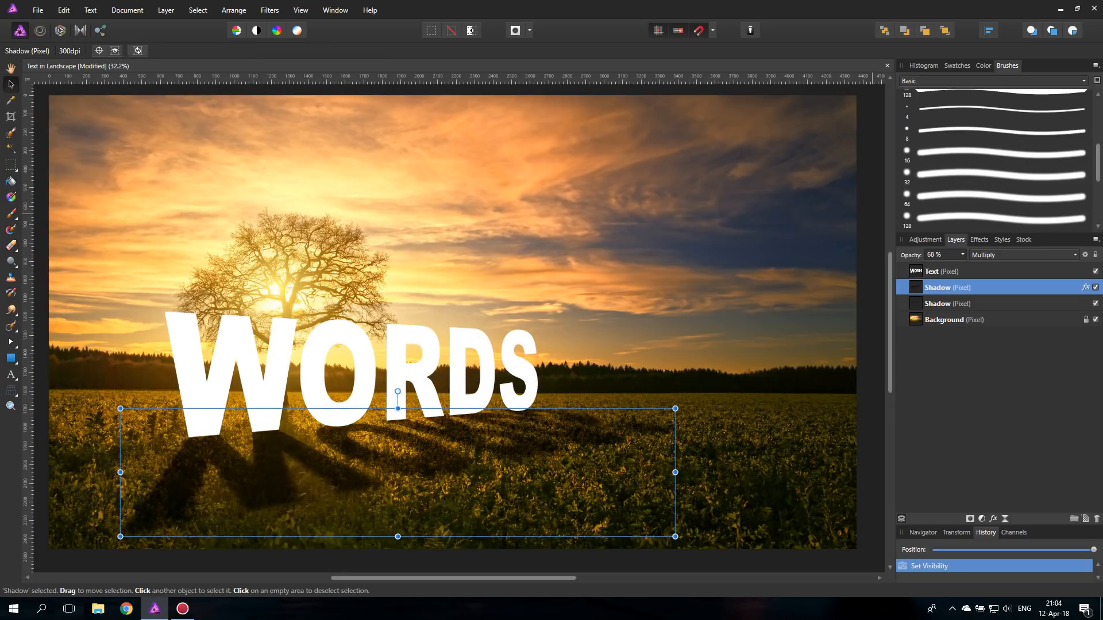
click(947, 303)
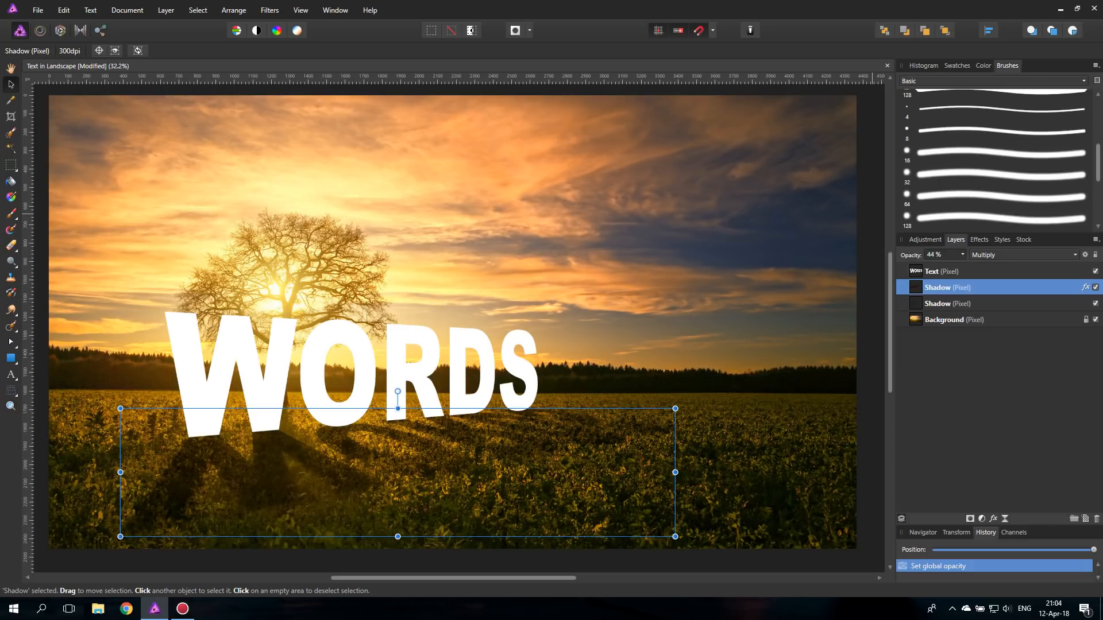
click(947, 303)
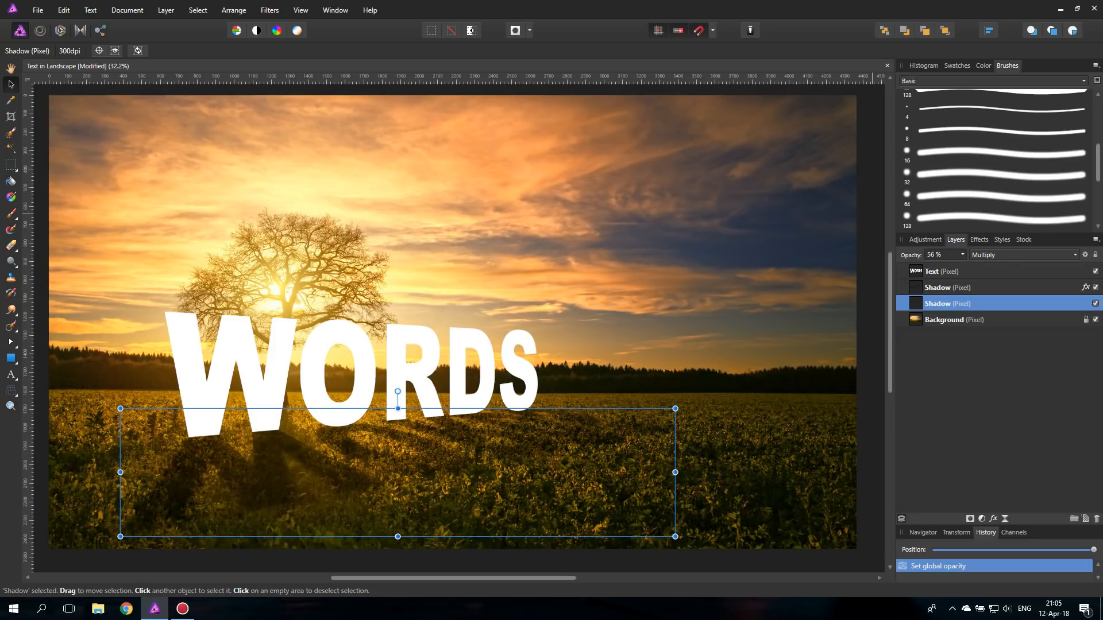
click(955, 319)
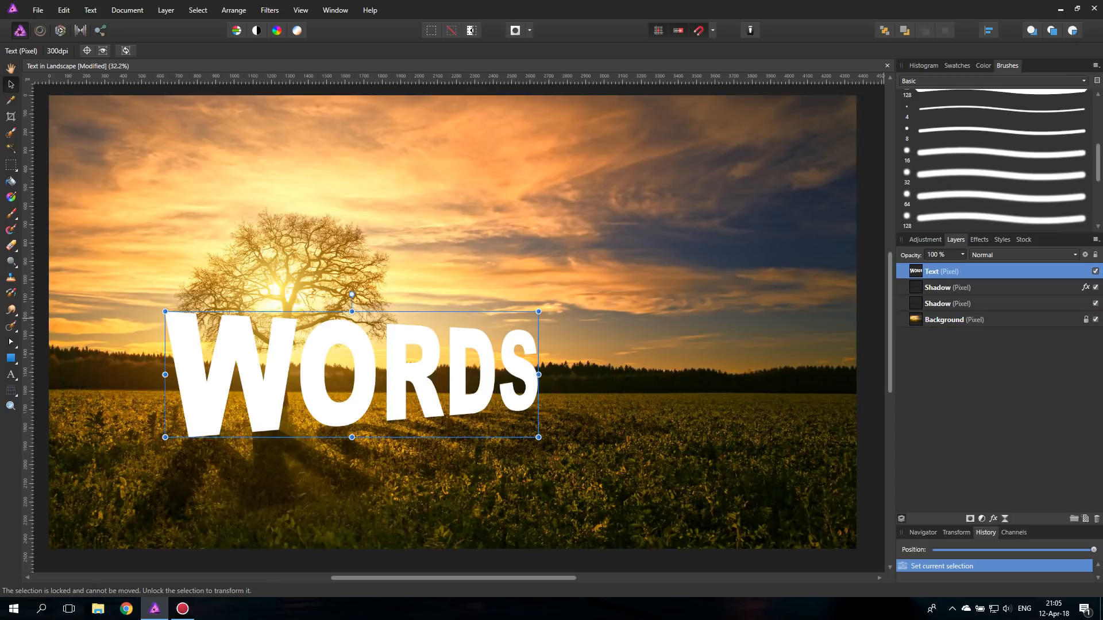
Step: Enable the 3D effect on the WORDS text and open its Layer Effects settings
click(978, 239)
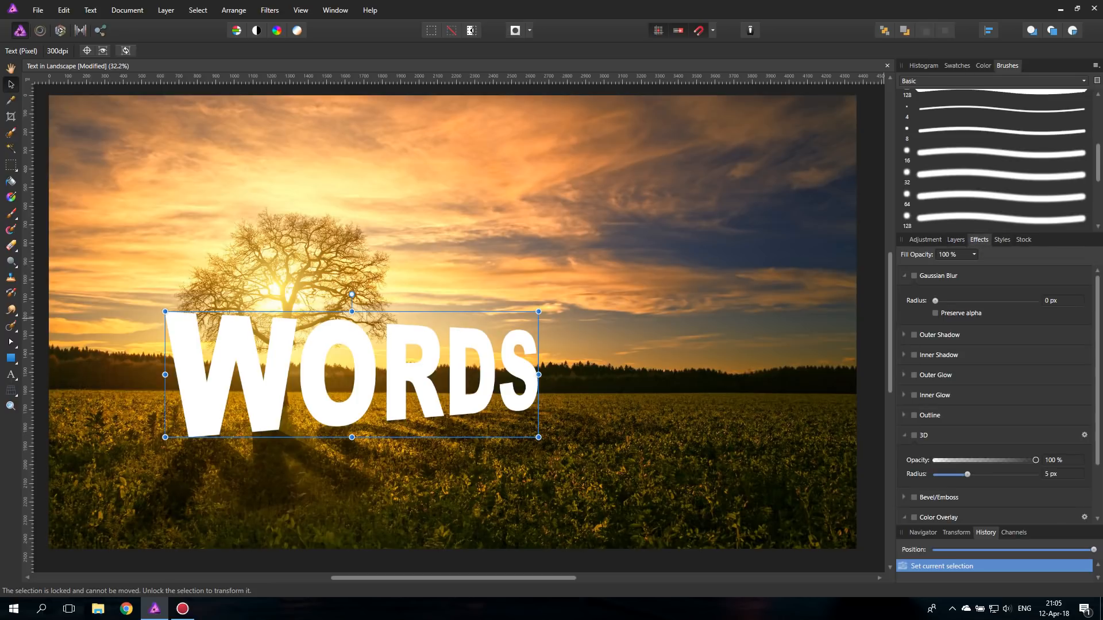
click(915, 435)
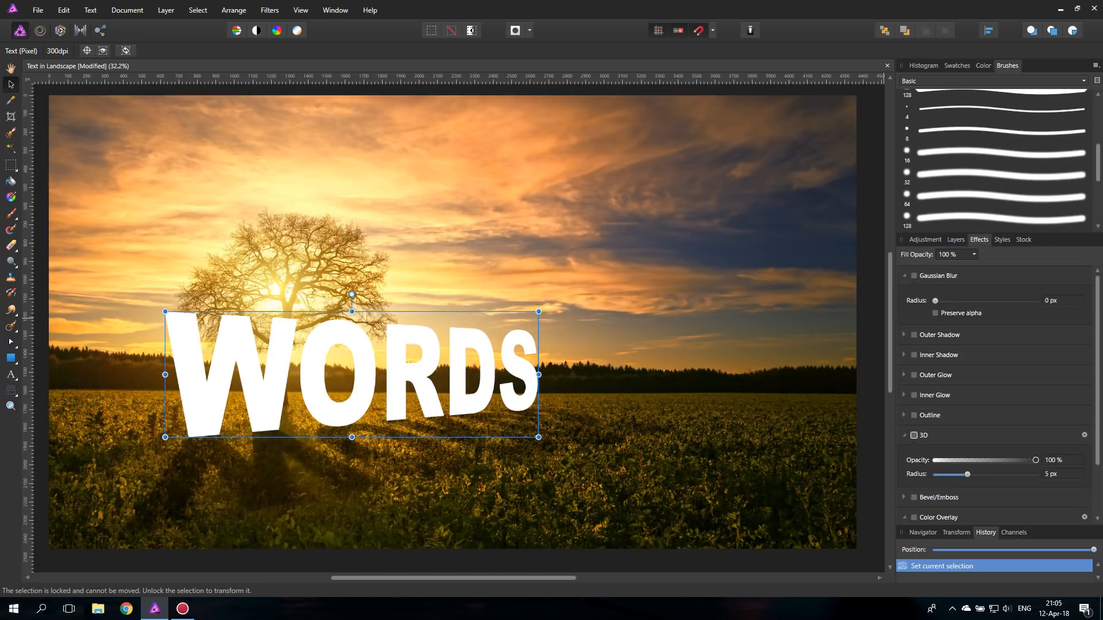
click(914, 435)
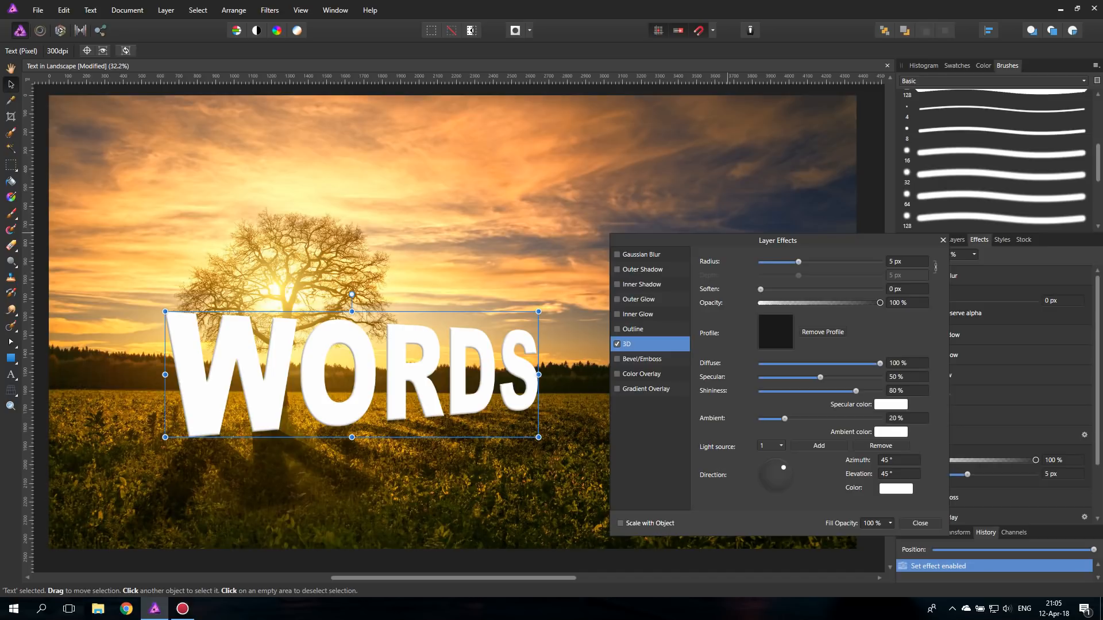
click(895, 488)
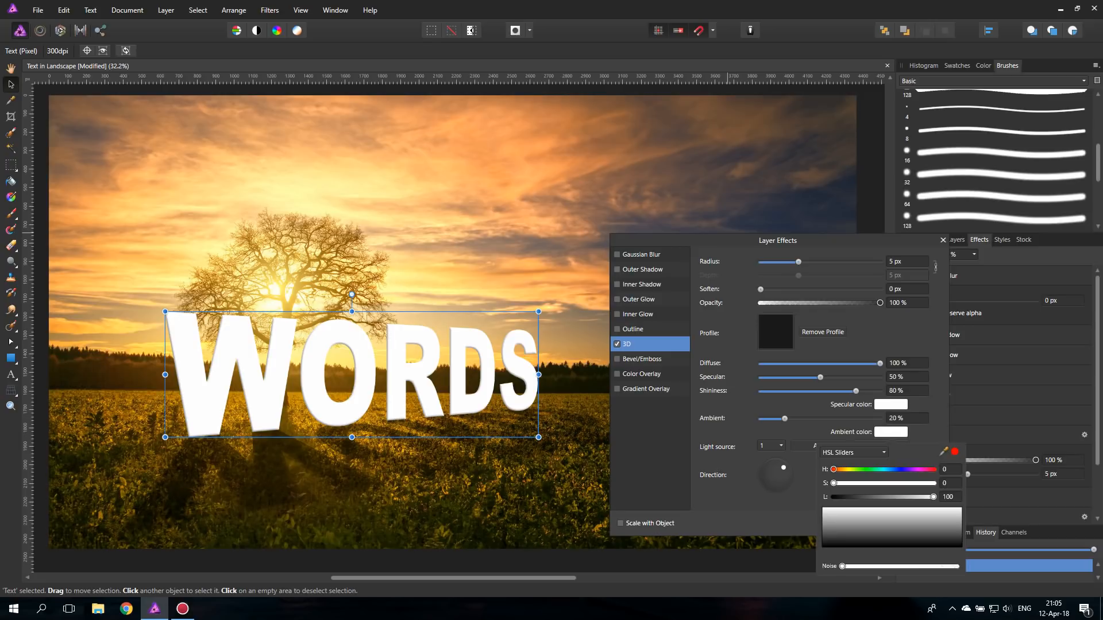
Step: Sample a warm orange from the sunset sky as the 3D light colour
click(426, 228)
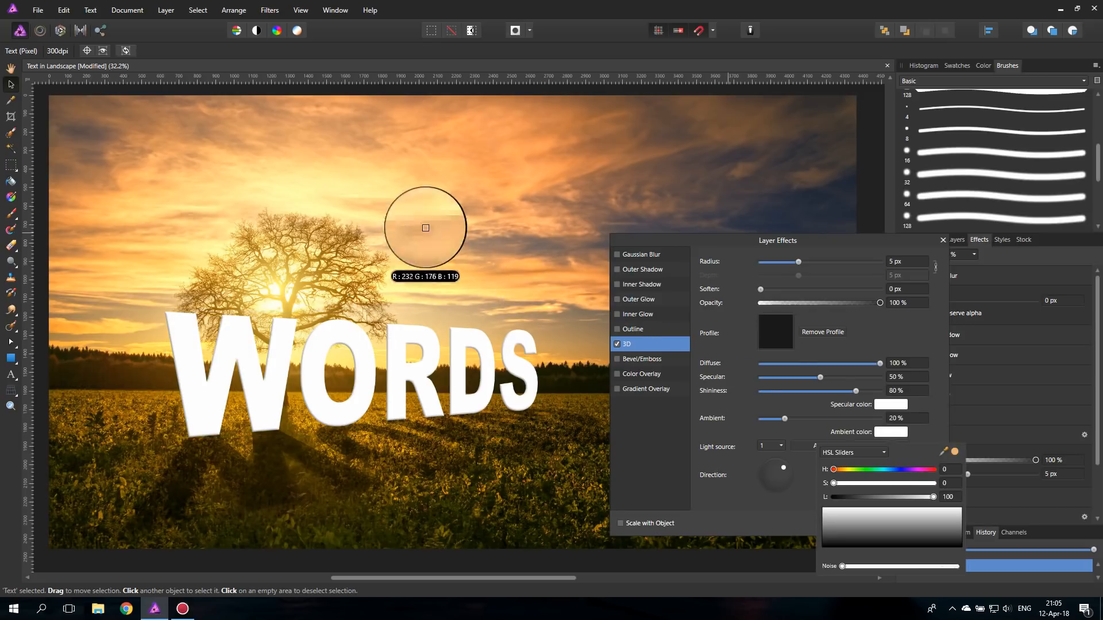
mouse_move(357, 186)
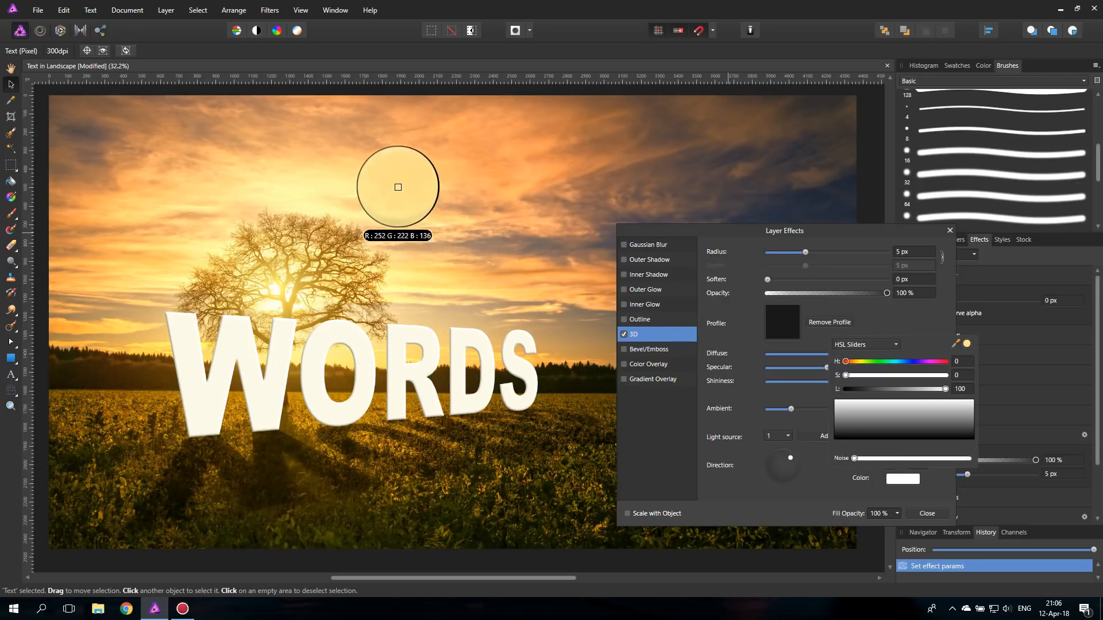
mouse_move(397, 187)
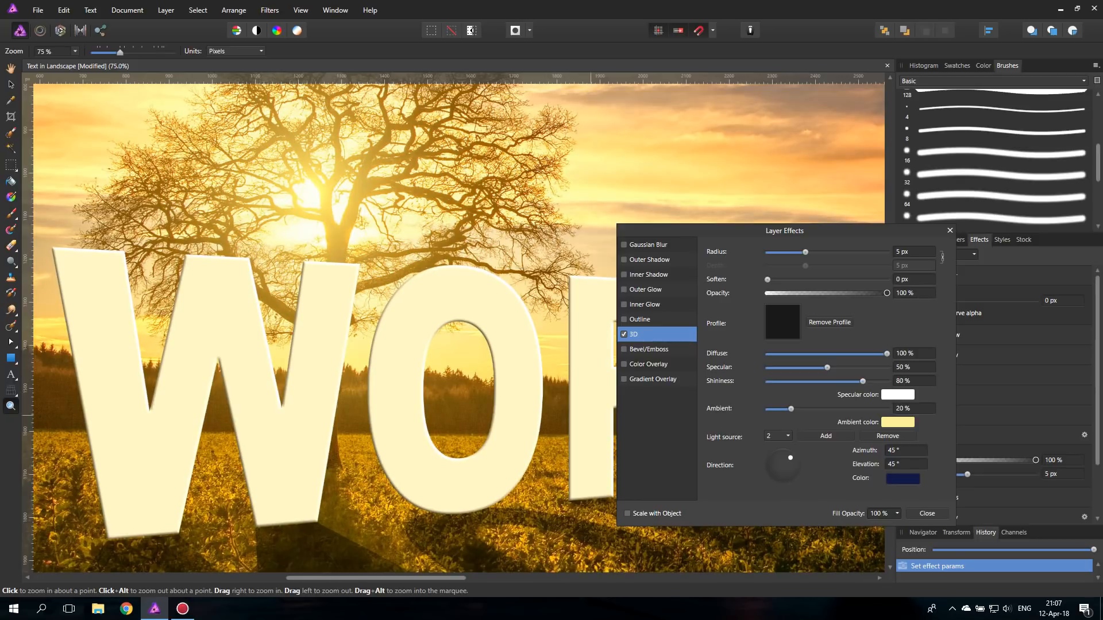
Step: Switch the 3D settings back to the first light source
click(787, 436)
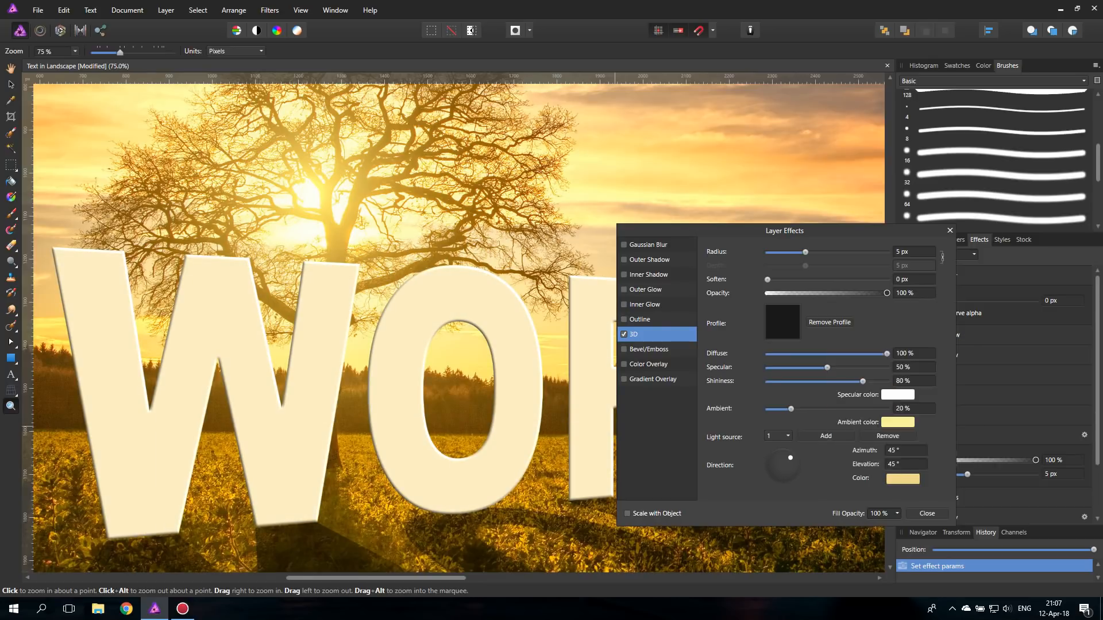
Step: Switch the 3D settings to the second, navy light source
click(902, 478)
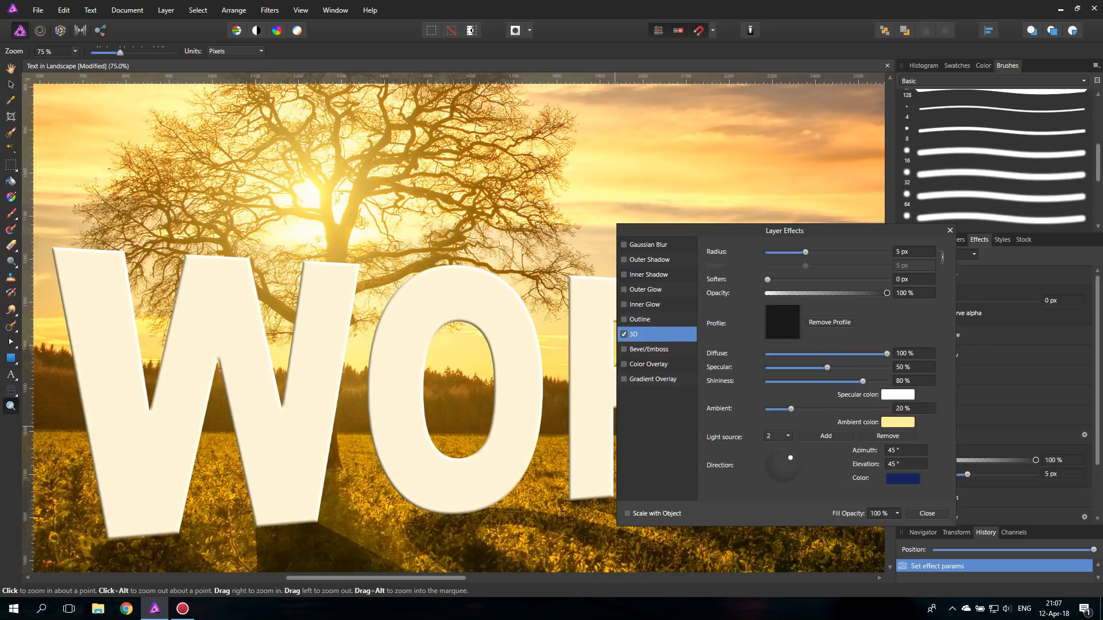
mouse_move(650, 366)
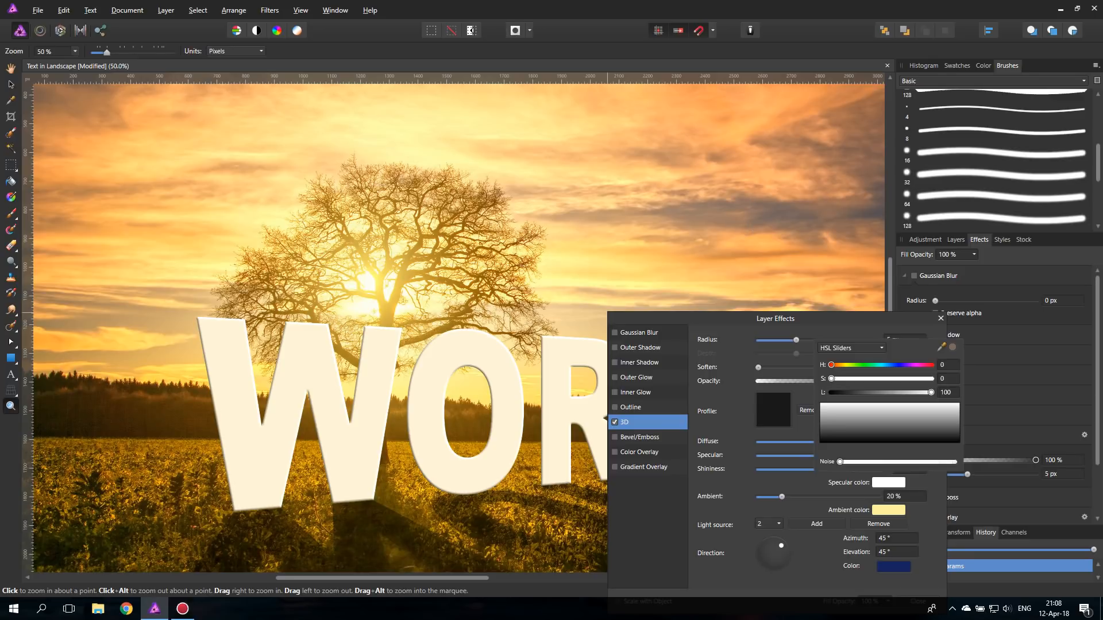
mouse_move(859, 215)
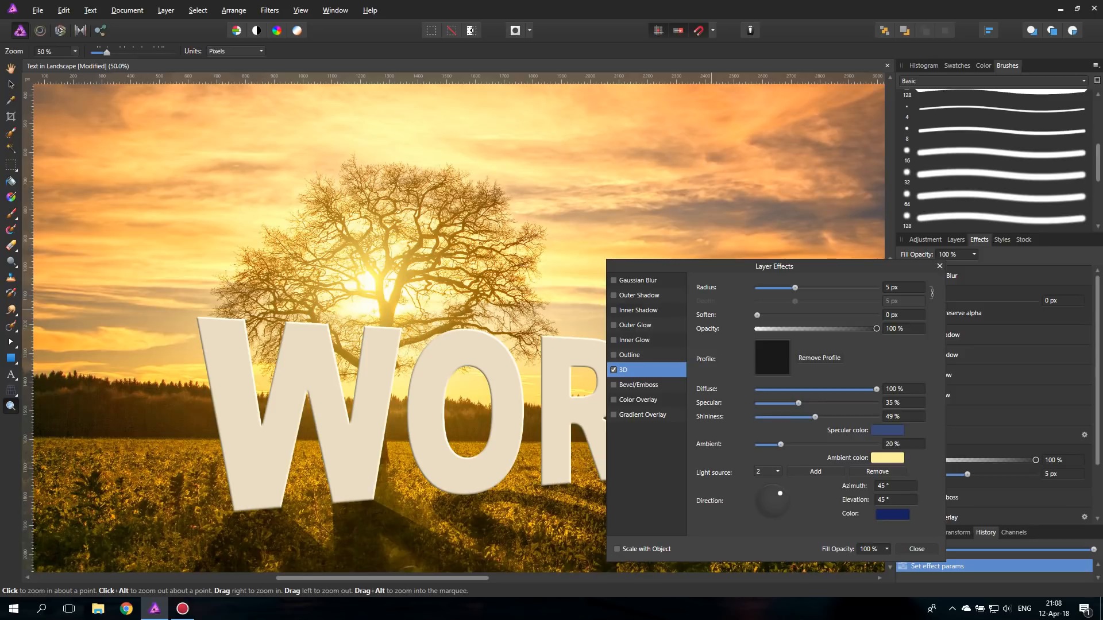
Step: Close the Layer Effects settings, keeping the blue, softened specular highlight
click(918, 549)
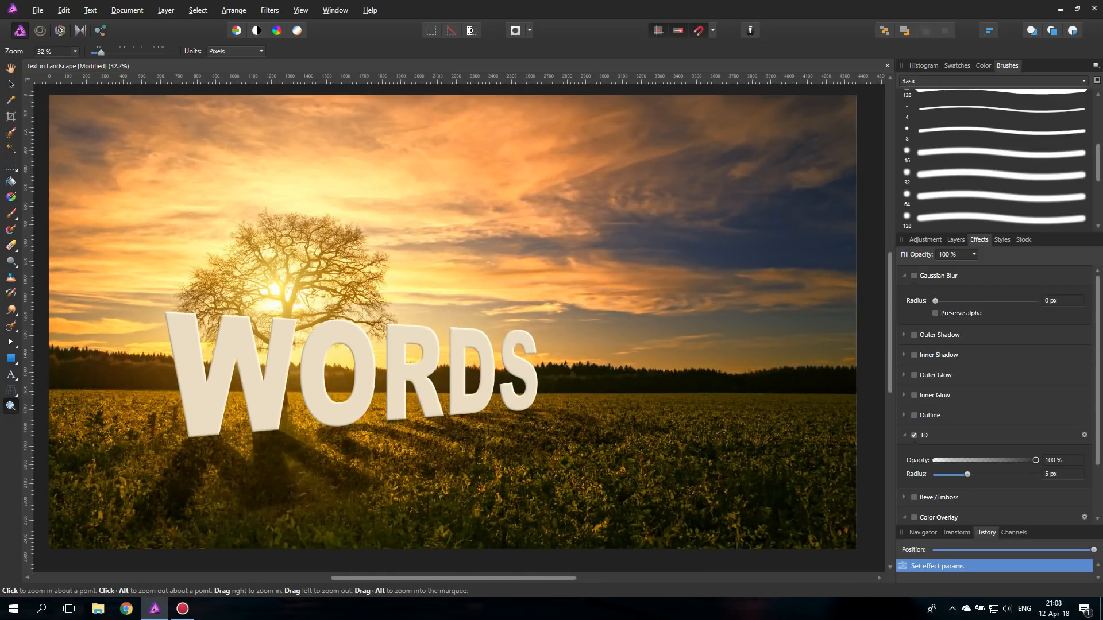
Step: Add a new pixel layer and paint black across the bottom of the scene
click(955, 239)
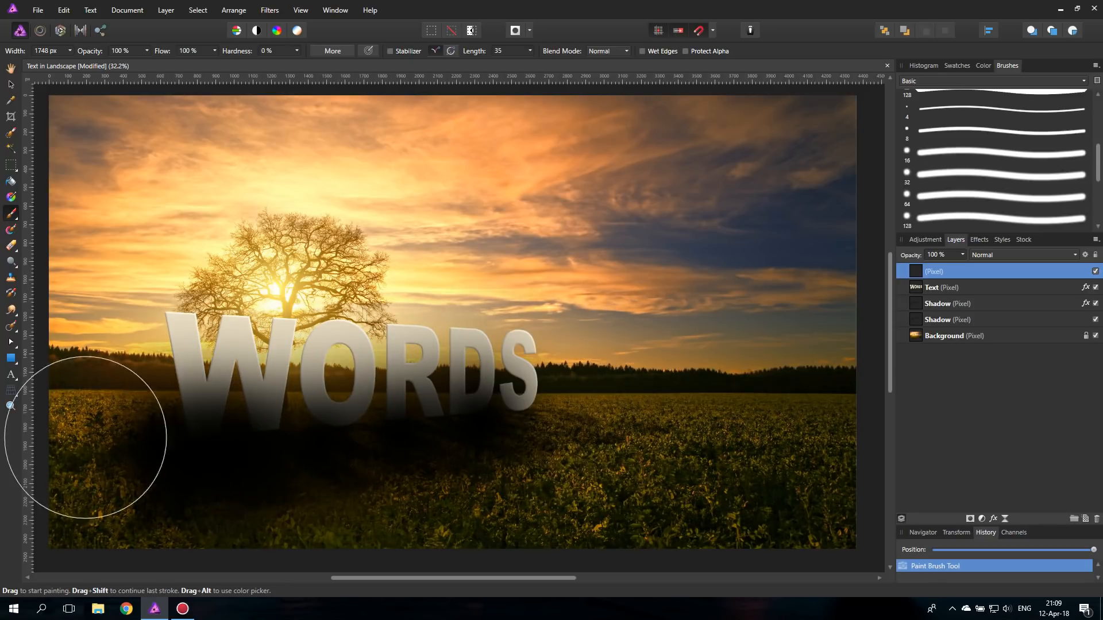
click(11, 84)
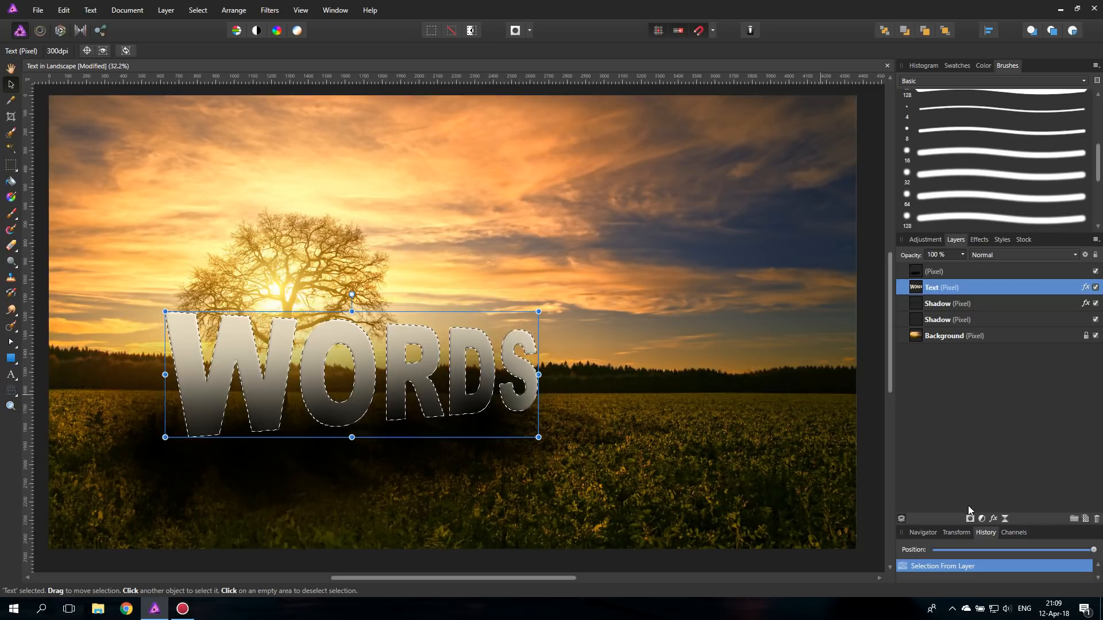
Step: Mask the dark paint layer to the letter outline and set its blend mode to Multiply
click(970, 518)
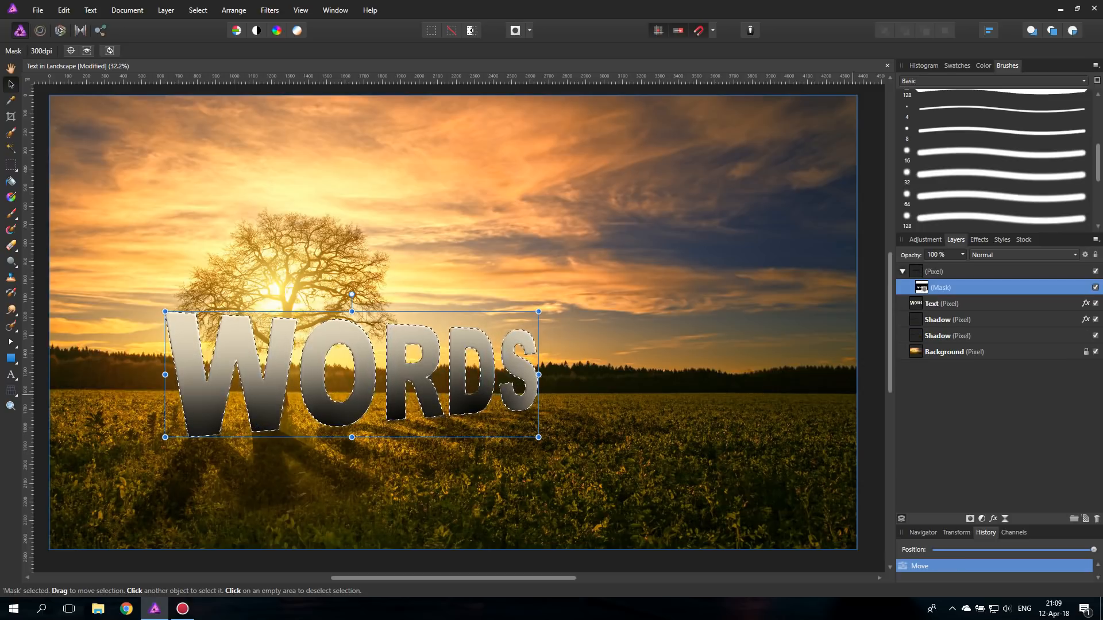
click(1024, 255)
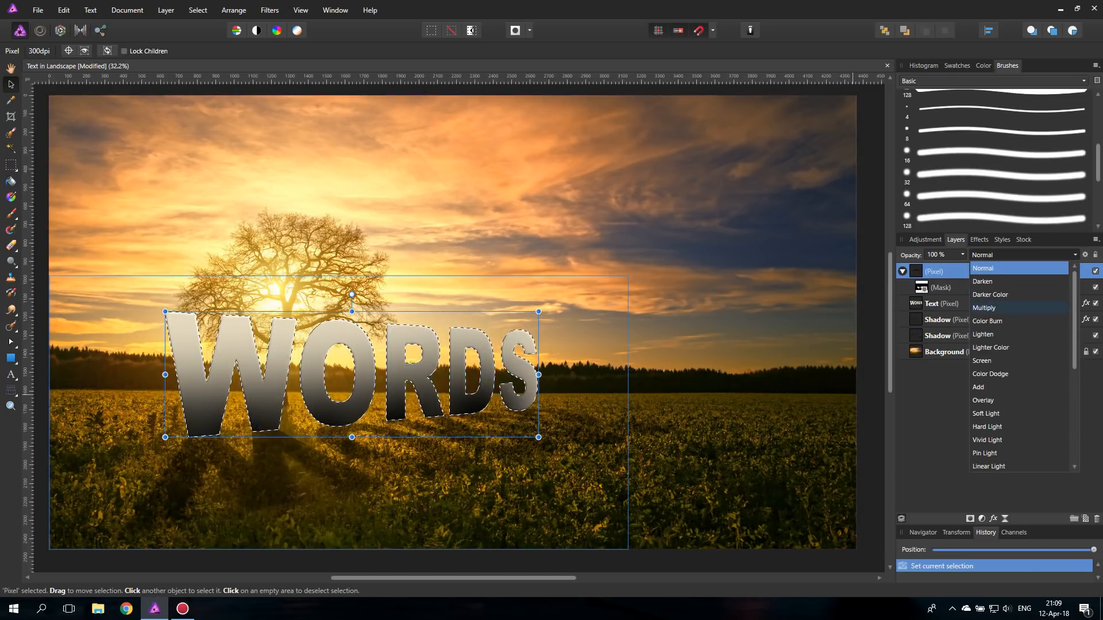
click(984, 307)
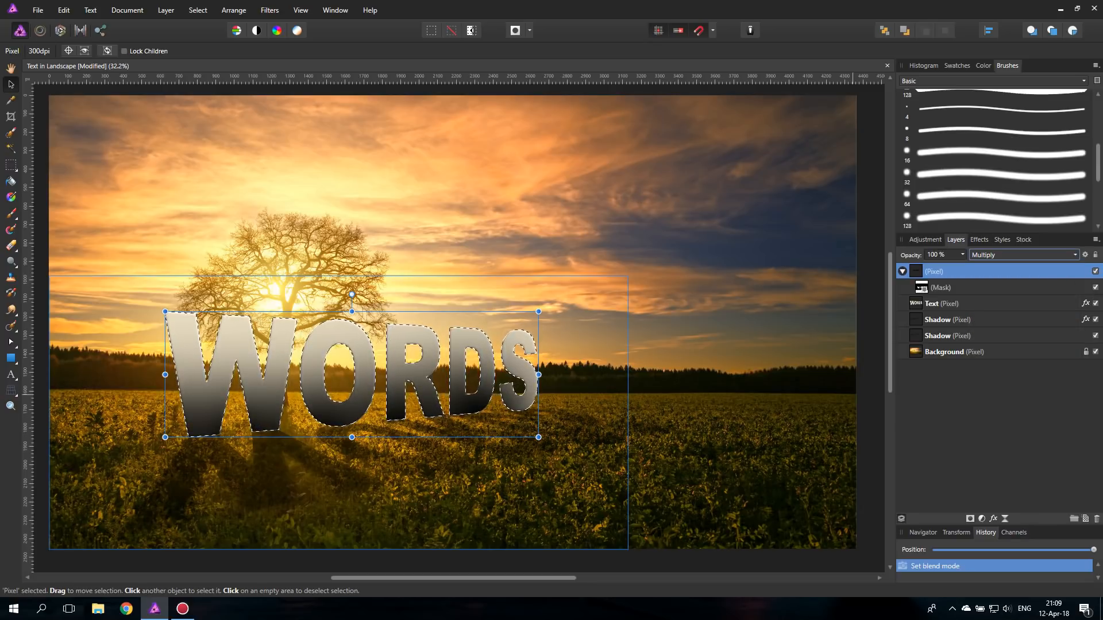